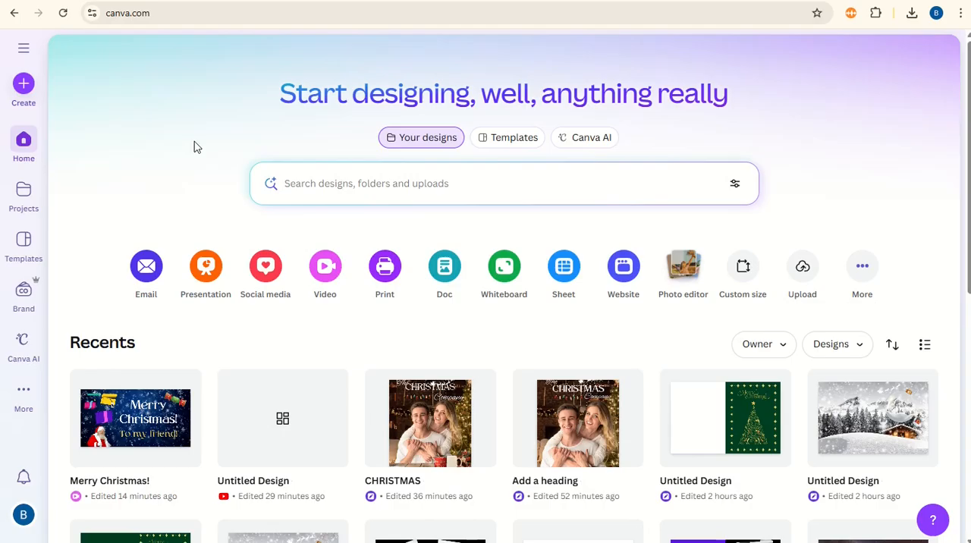
pyautogui.moveTo(324, 266)
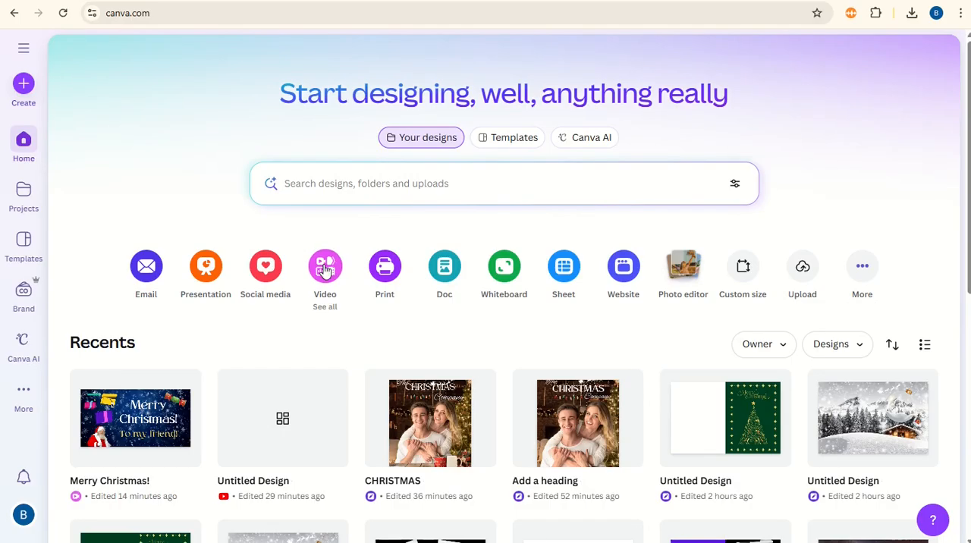
# Step: Create a blank 1920×1080 landscape video design from the Video option
pyautogui.click(325, 266)
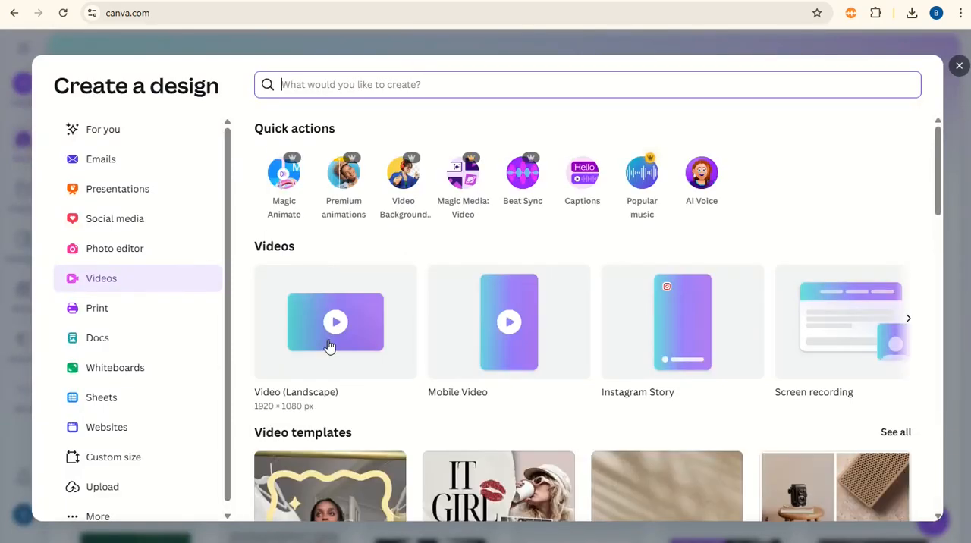
pyautogui.click(335, 321)
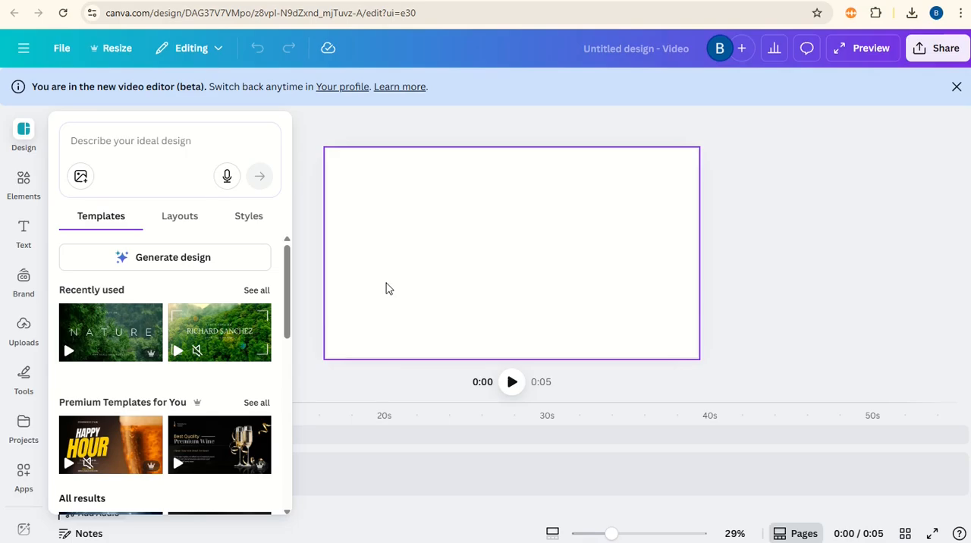
# Step: Search stock videos for 'Christmas Background' and add the blue falling-snowflake clip
pyautogui.click(23, 182)
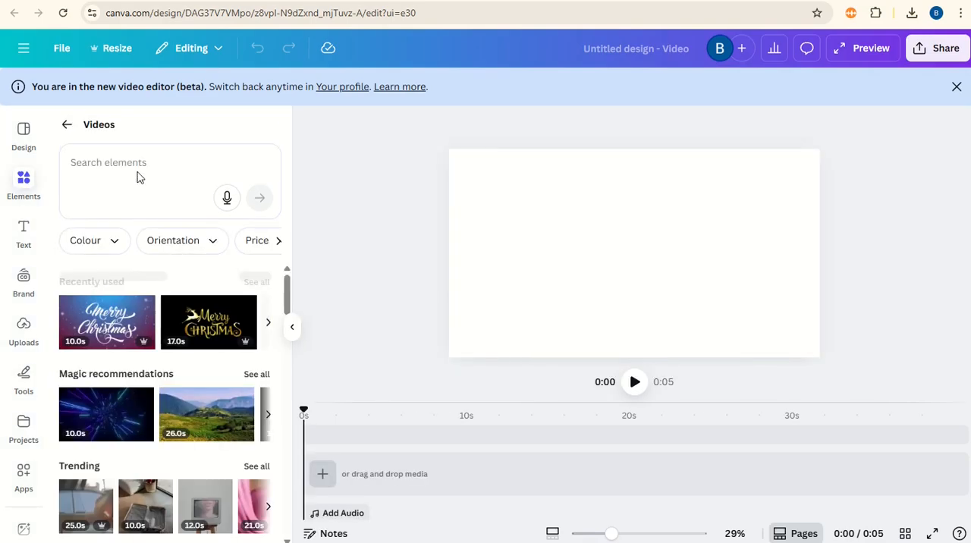
pyautogui.click(152, 181)
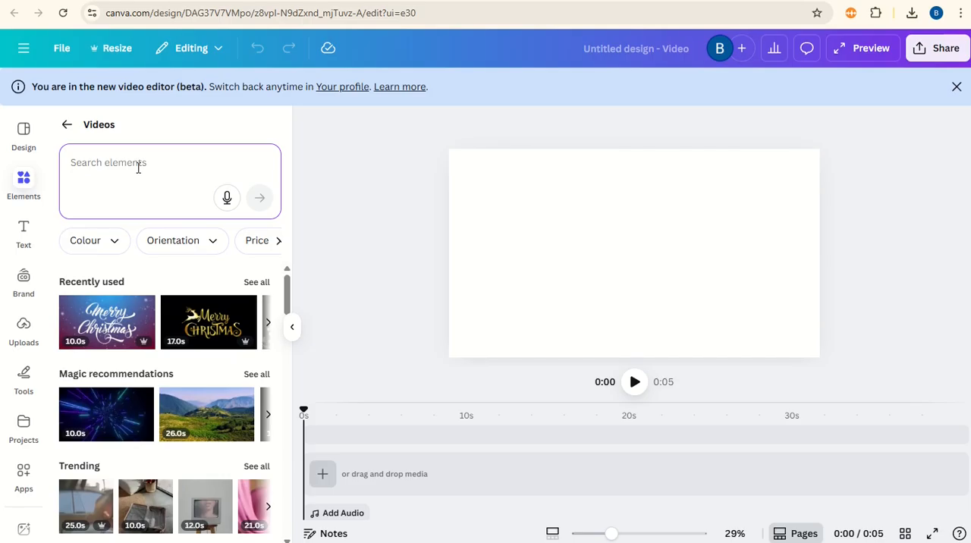
pyautogui.write('Christmas Backgroun')
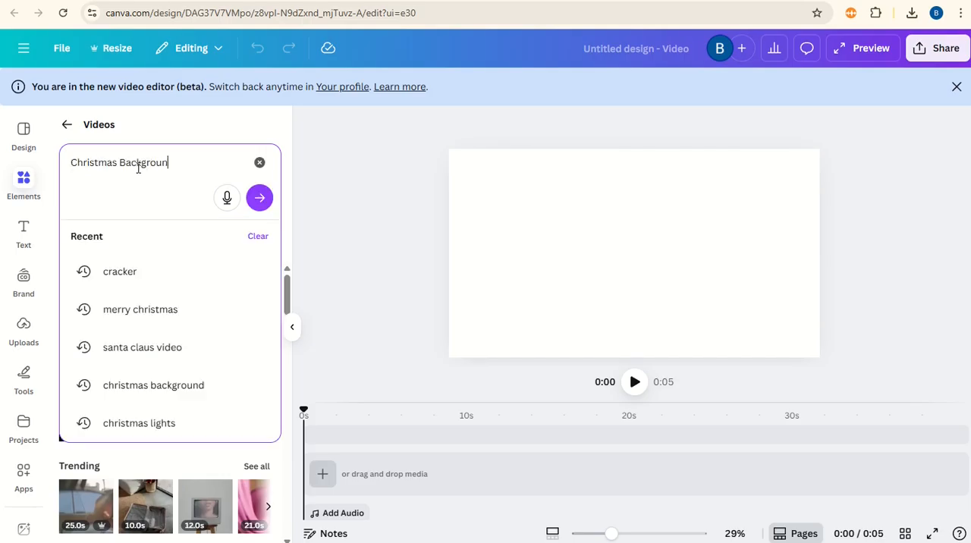
pyautogui.click(259, 197)
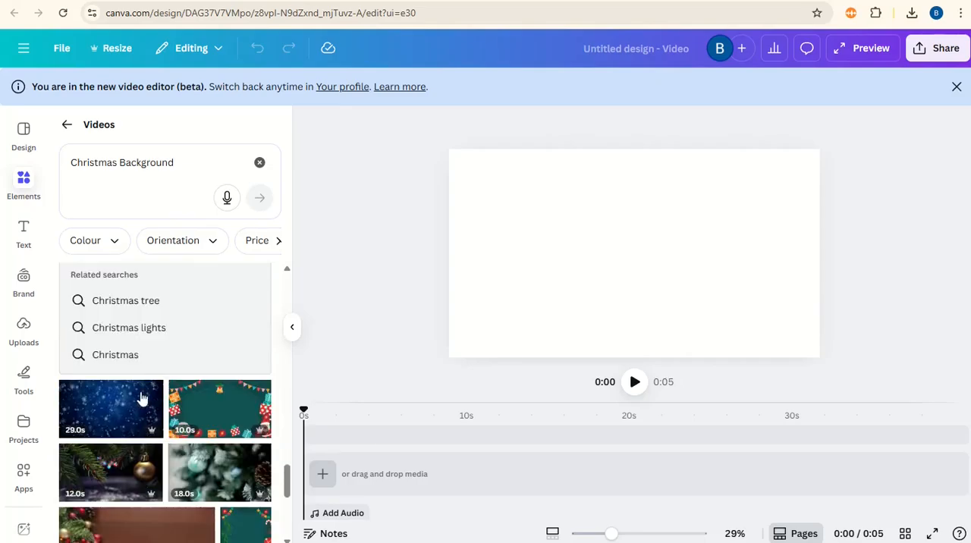
pyautogui.click(111, 408)
pyautogui.write('Dance of Santa Claus')
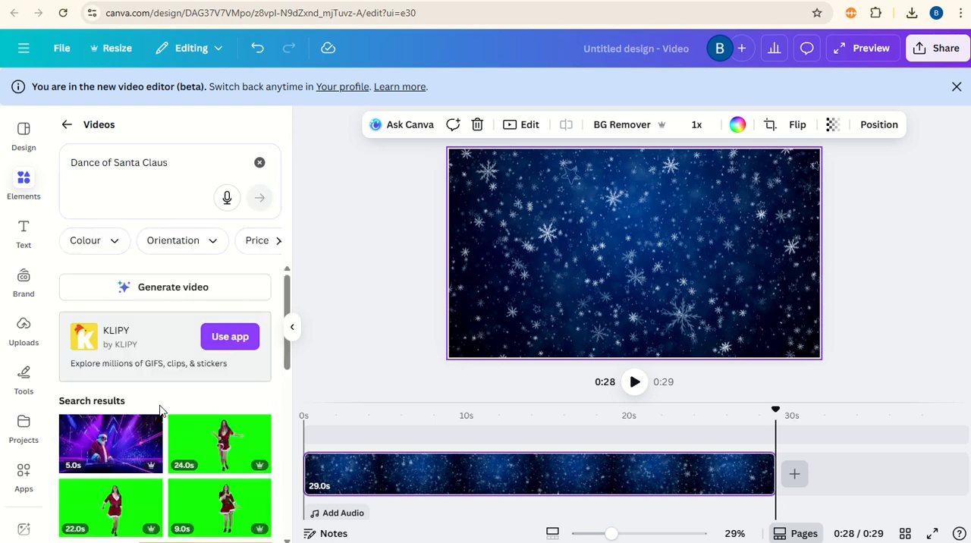
# Step: Add the dancing Santa Claus clip, remove its background and flip it horizontally
pyautogui.scroll(-3)
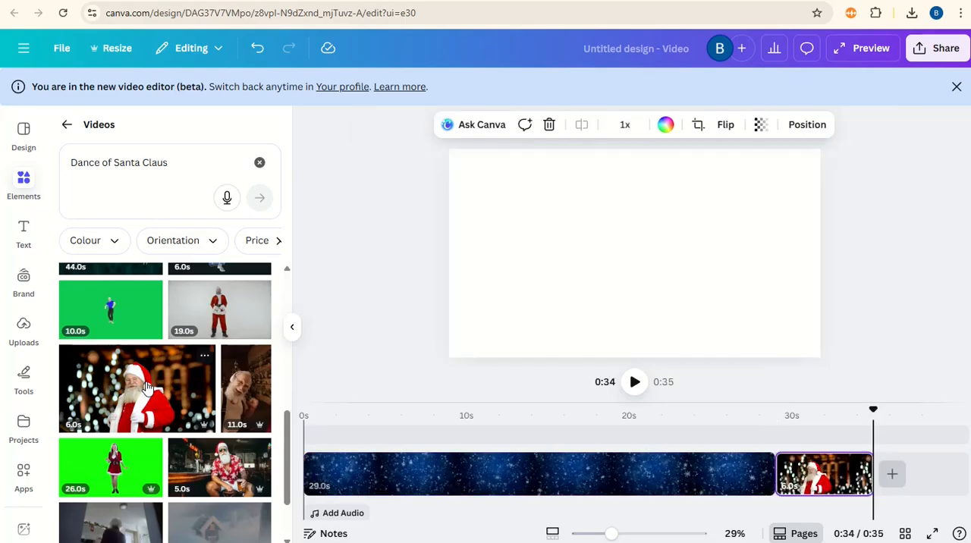
pyautogui.click(137, 387)
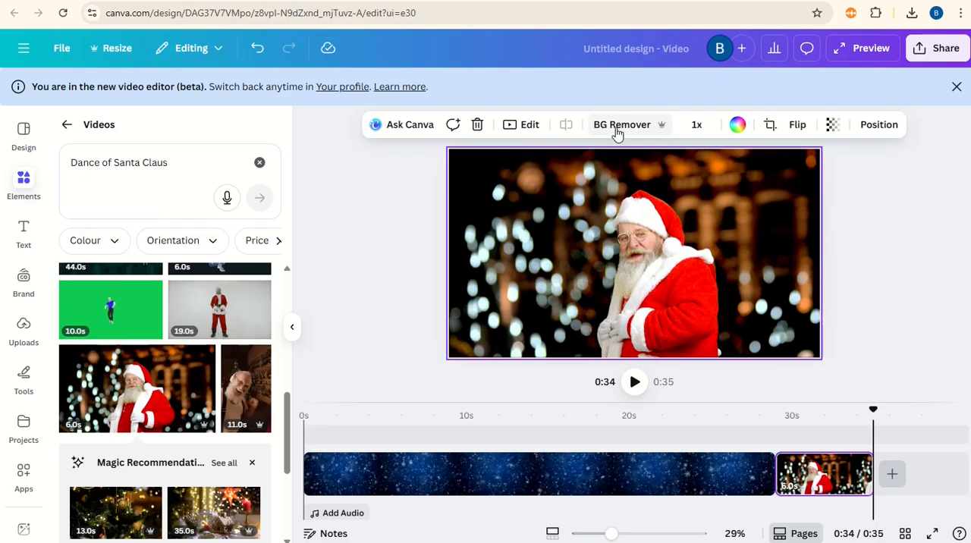
pyautogui.click(622, 124)
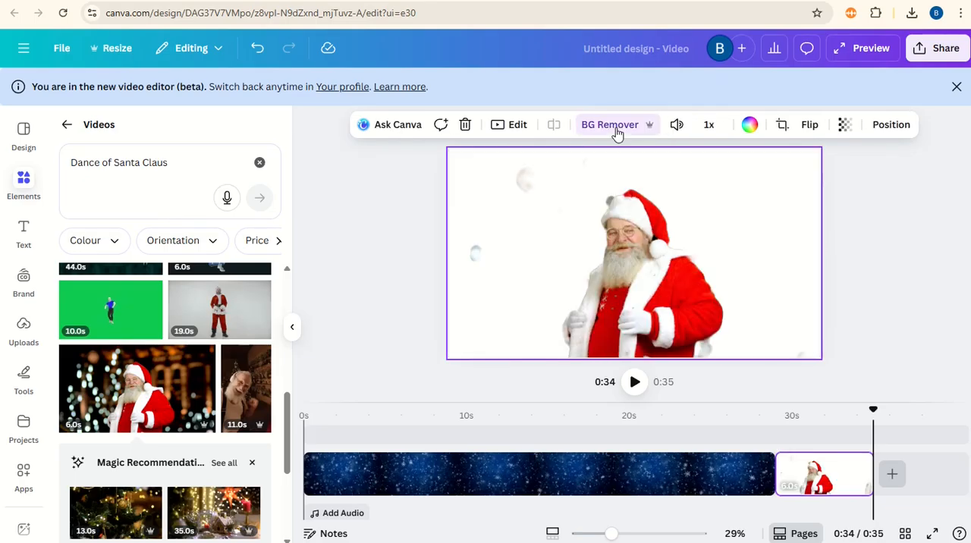
pyautogui.click(809, 124)
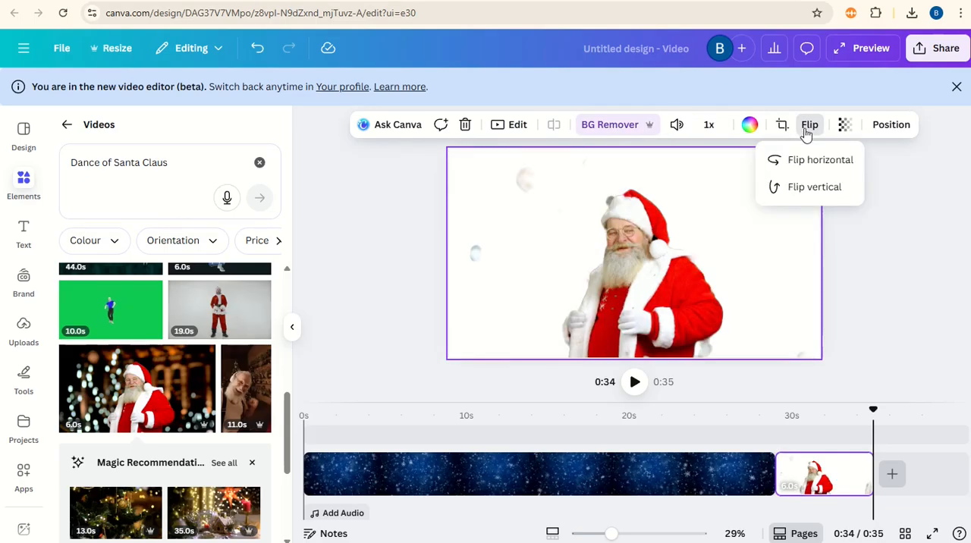
pyautogui.click(820, 160)
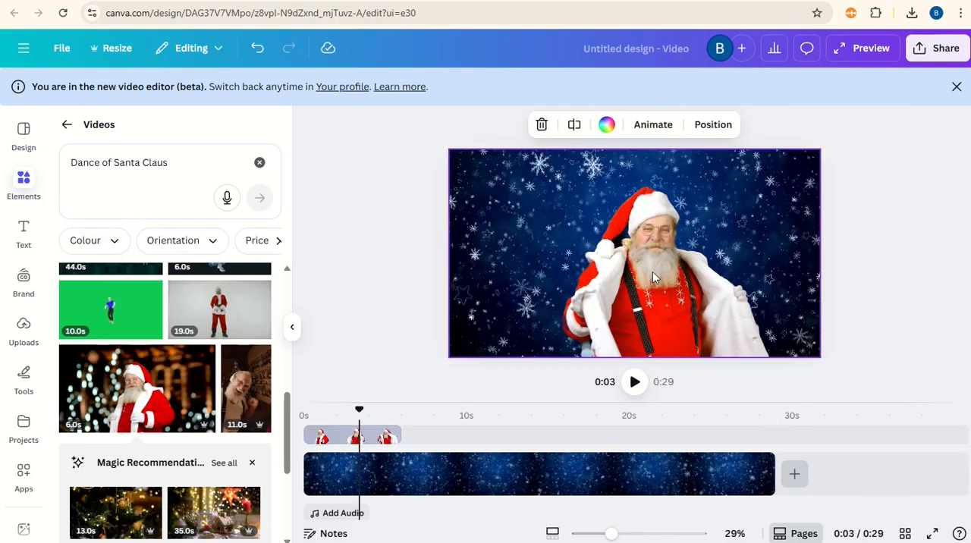
pyautogui.moveTo(613, 281)
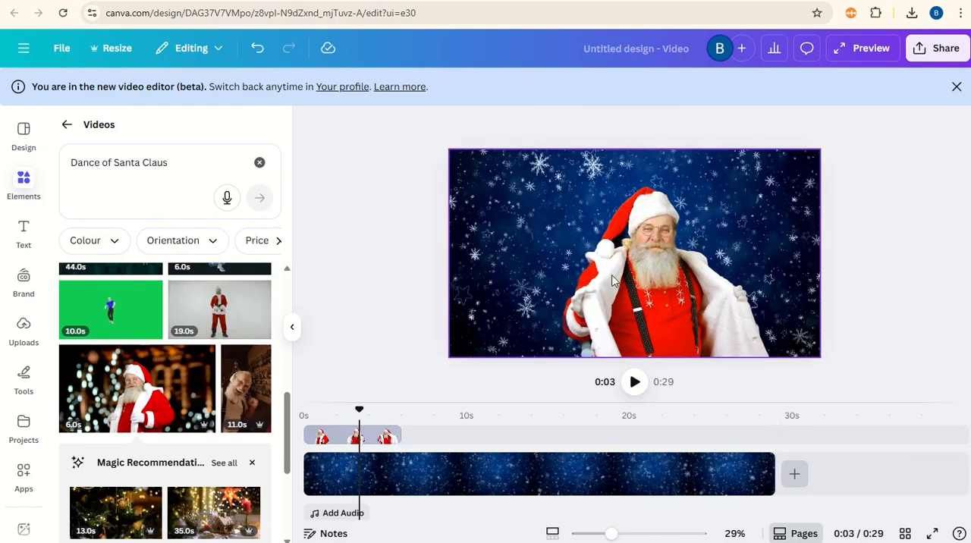
# Step: Select the cut-out Santa figure to shrink it into the lower-left corner
pyautogui.click(633, 252)
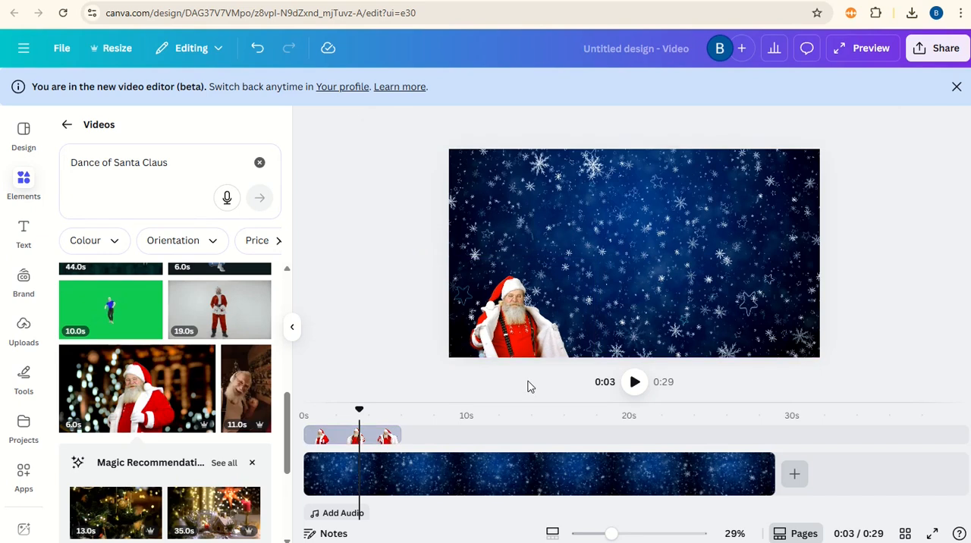
pyautogui.moveTo(424, 272)
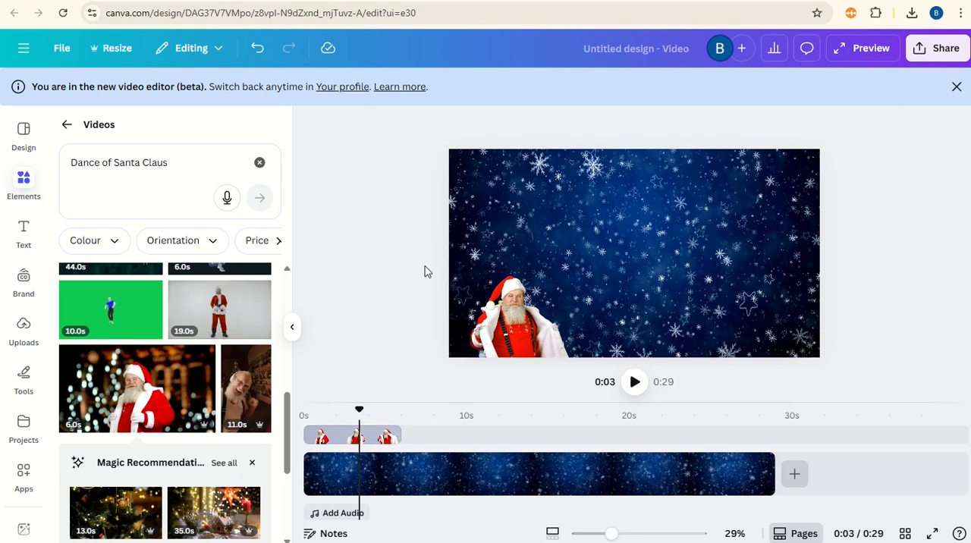
pyautogui.moveTo(402, 262)
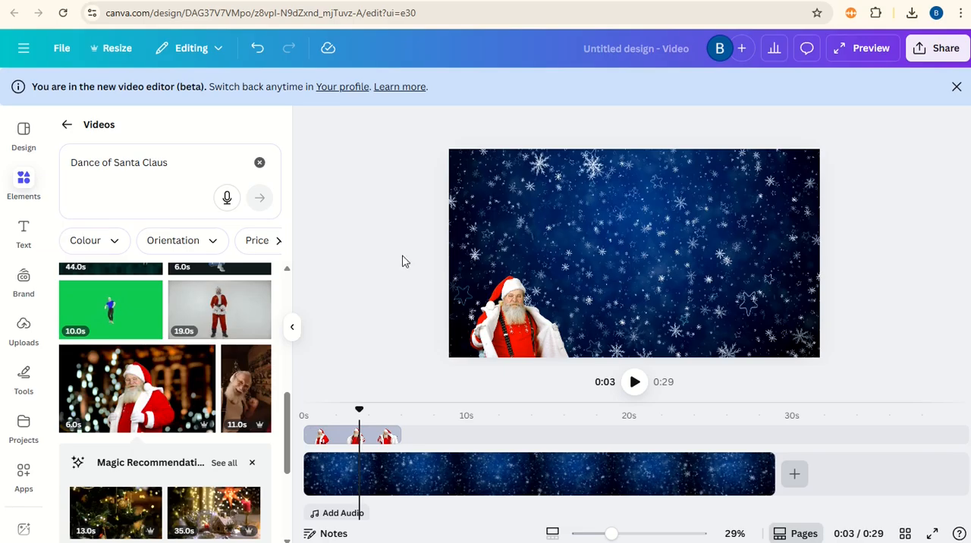
# Step: Add a heading in the Lovera font reading 'Merry Christmas!'
pyautogui.click(24, 233)
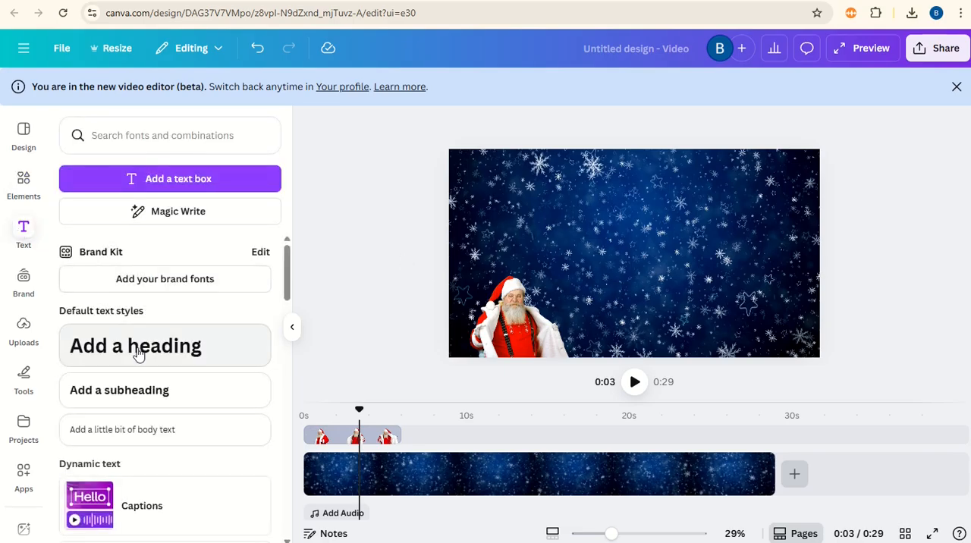
pyautogui.click(135, 345)
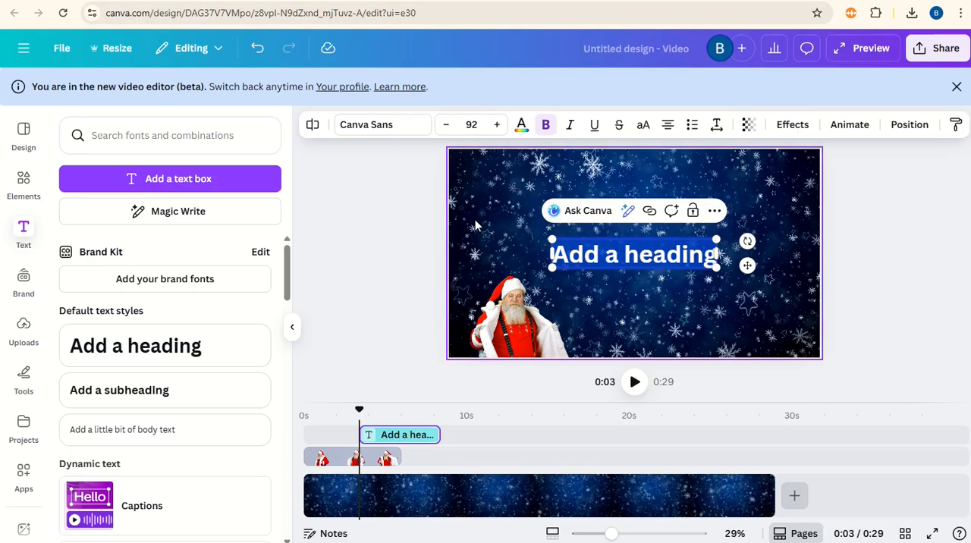
pyautogui.click(366, 125)
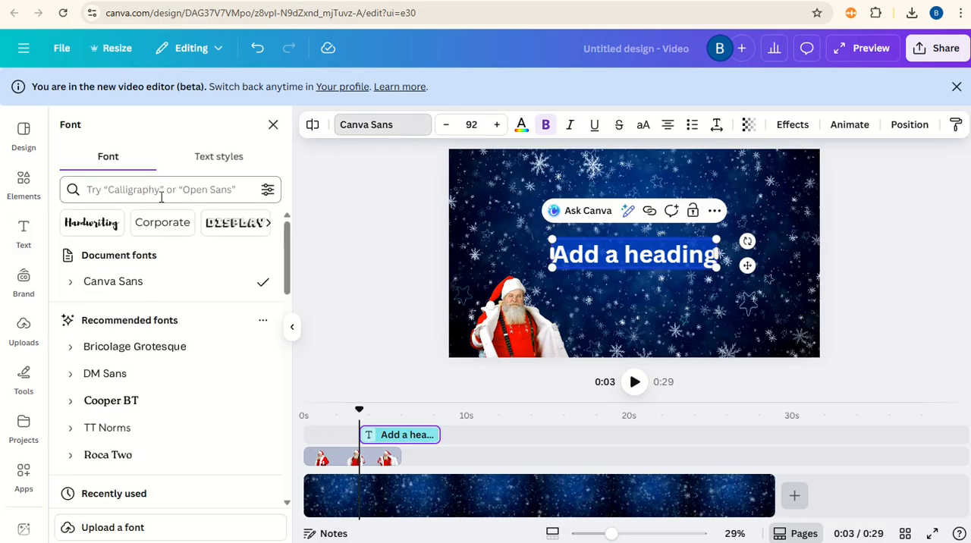
pyautogui.write('lover')
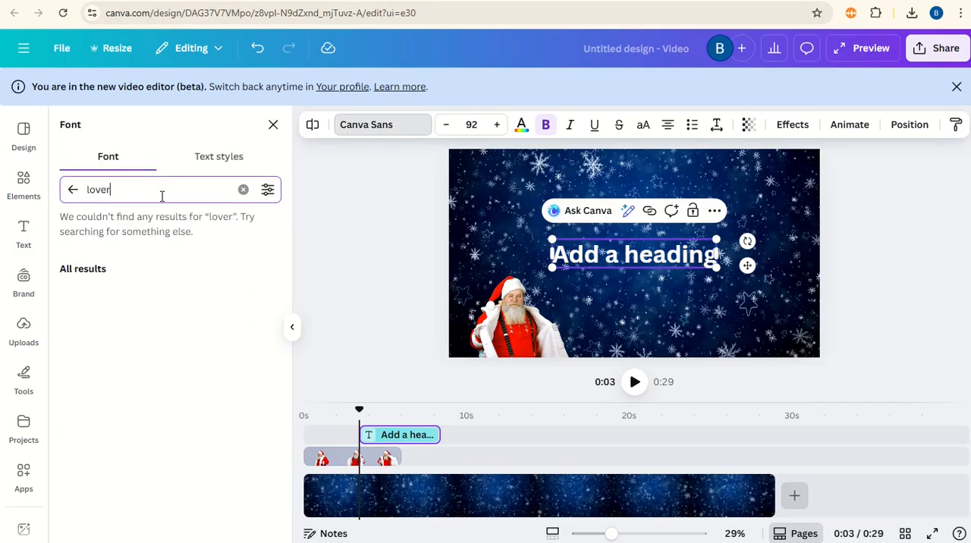
pyautogui.write('a')
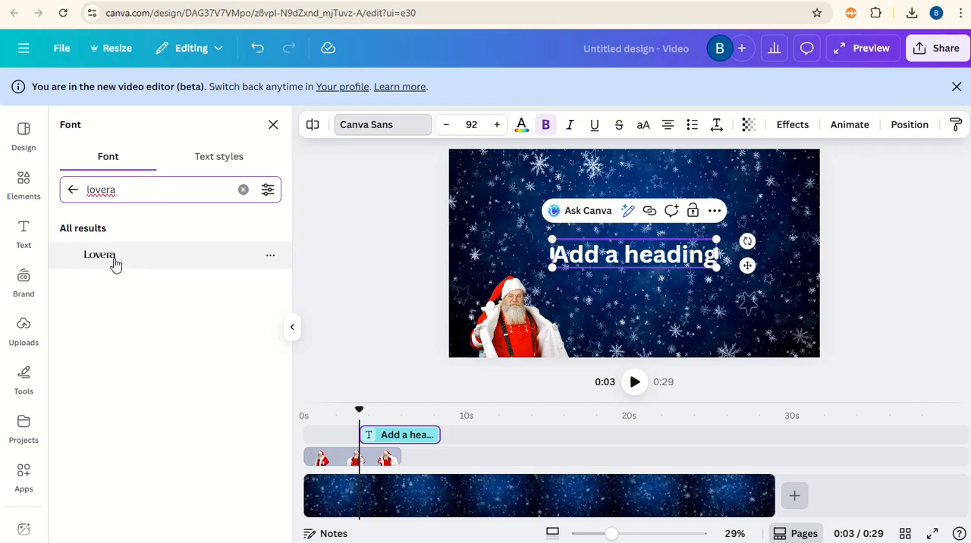
pyautogui.click(99, 254)
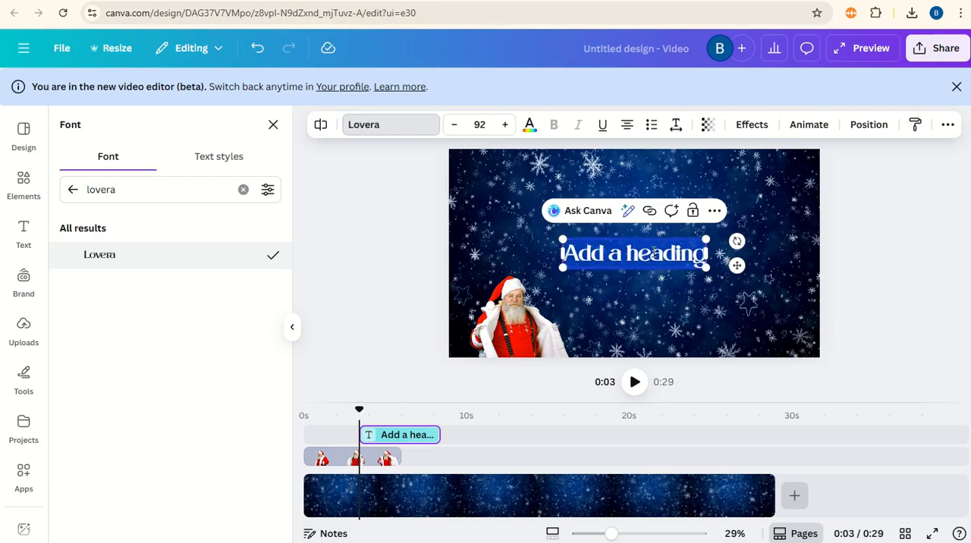
pyautogui.write('Merry Christmas!')
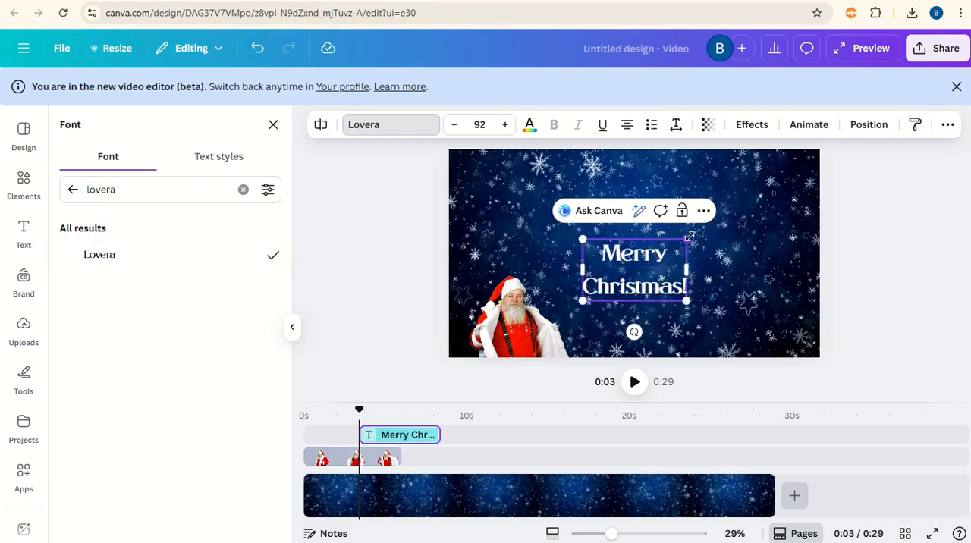
# Step: Enlarge the heading to size 182, place it top right and tighten its line spacing
pyautogui.click(505, 125)
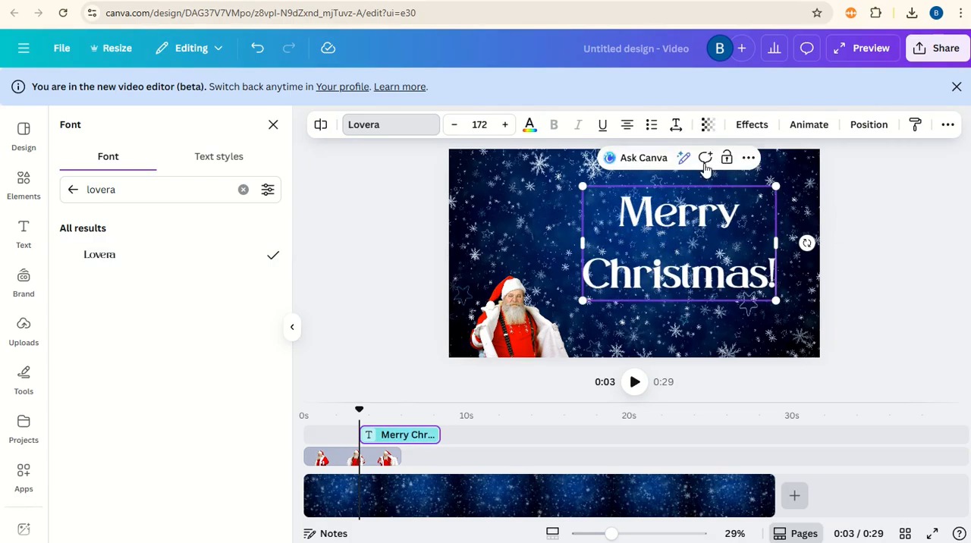
pyautogui.click(674, 124)
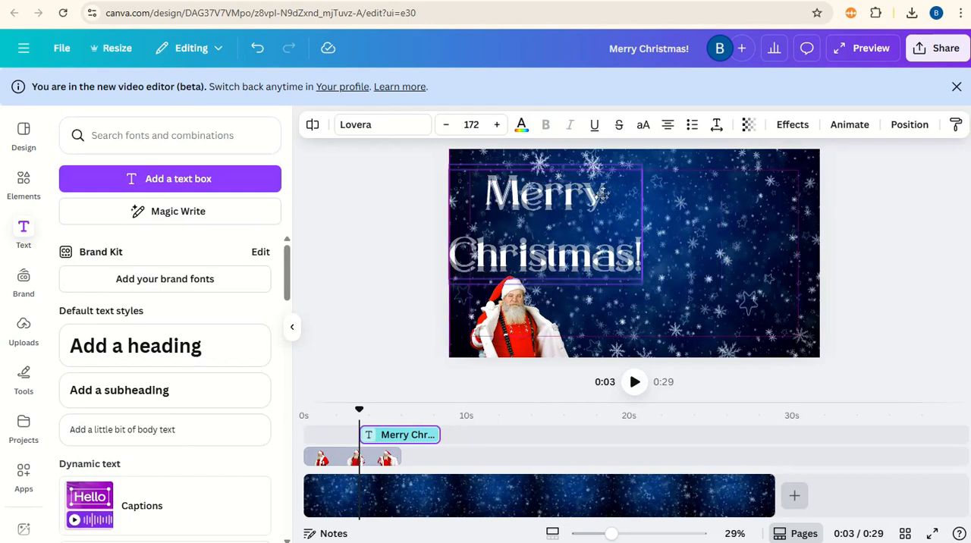
pyautogui.click(716, 124)
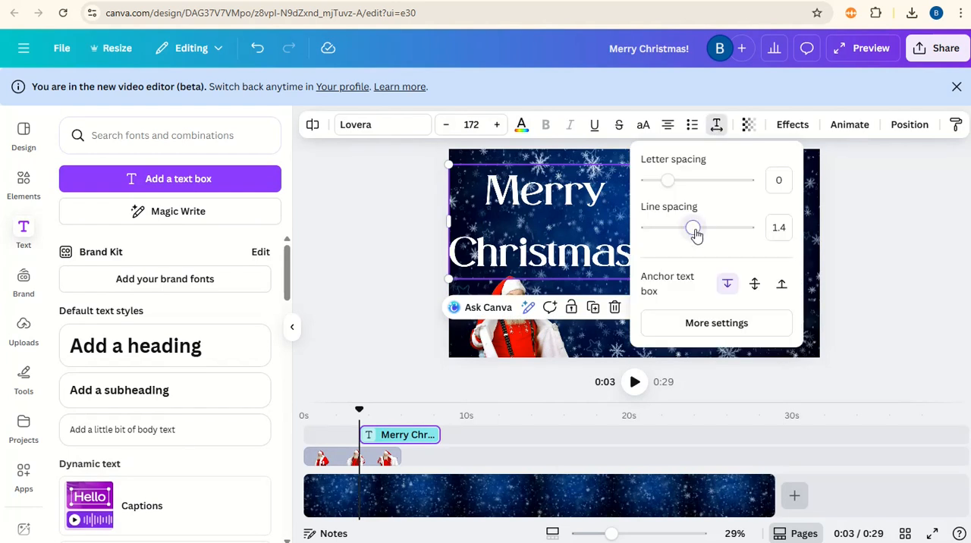
pyautogui.moveTo(691, 227); pyautogui.dragTo(671, 228)
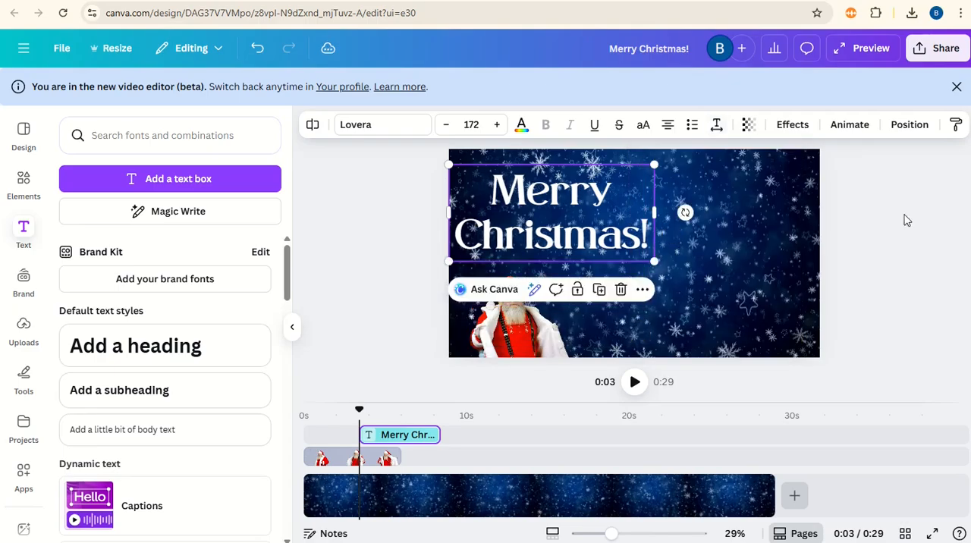
pyautogui.moveTo(552, 212); pyautogui.dragTo(671, 231)
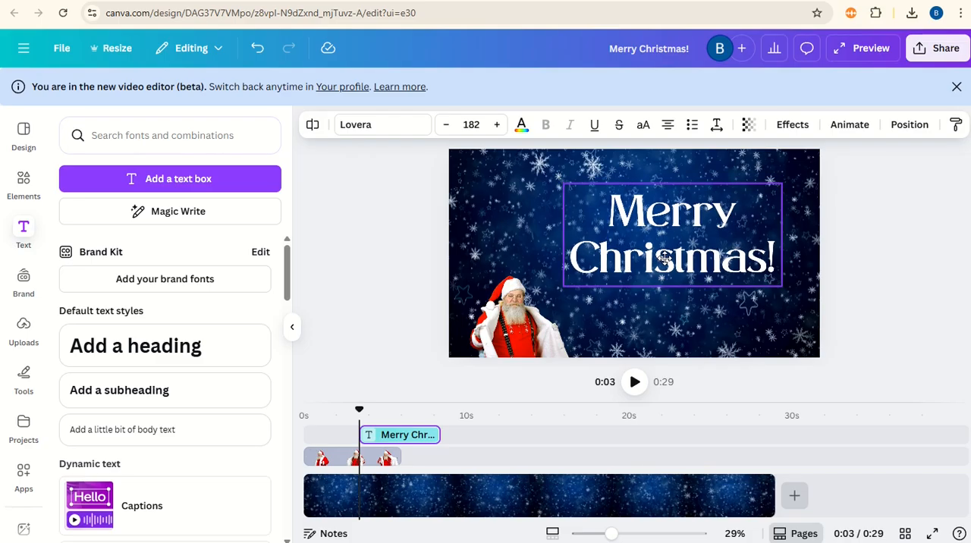
# Step: Apply the Bounce animation to the 'Merry Christmas!' heading
pyautogui.click(670, 235)
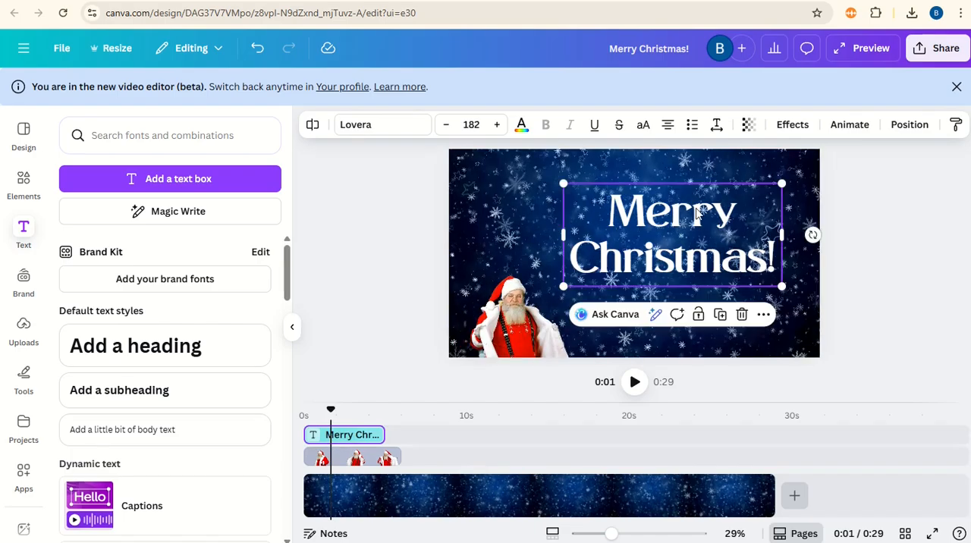
pyautogui.click(848, 124)
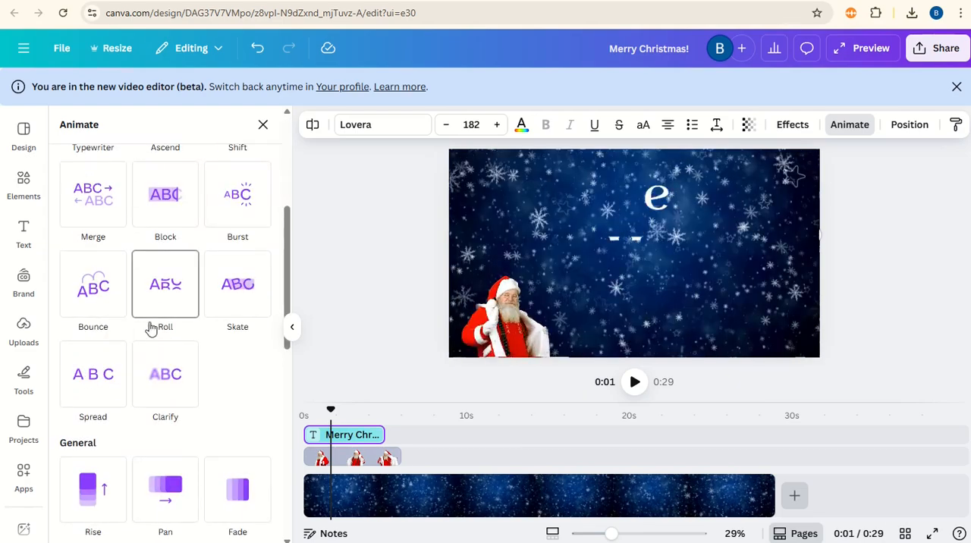
pyautogui.click(93, 285)
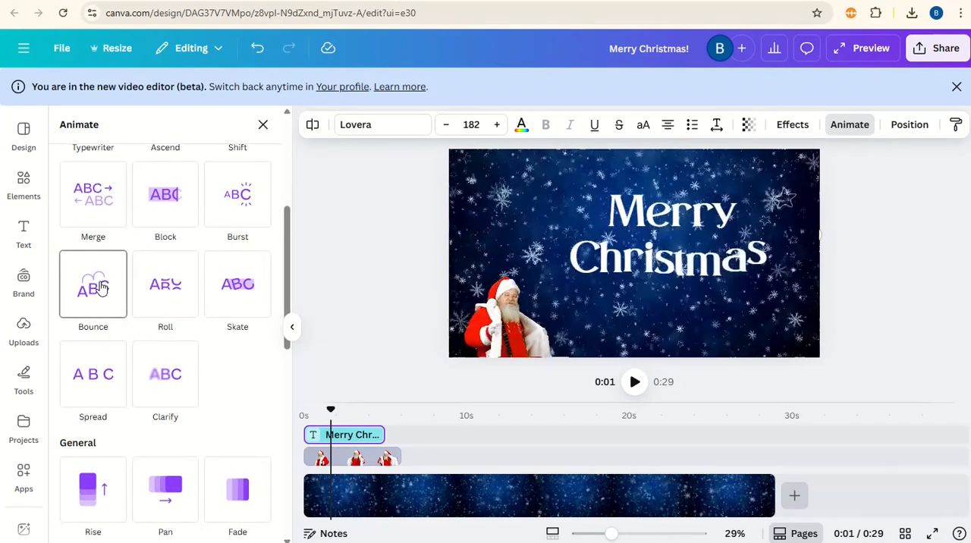
pyautogui.click(92, 285)
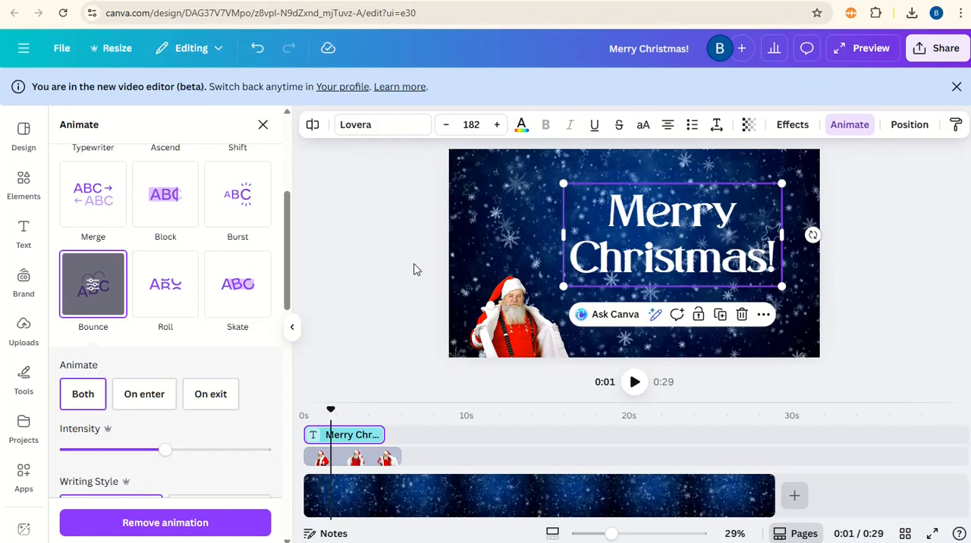
pyautogui.click(23, 231)
pyautogui.write('To my friend!')
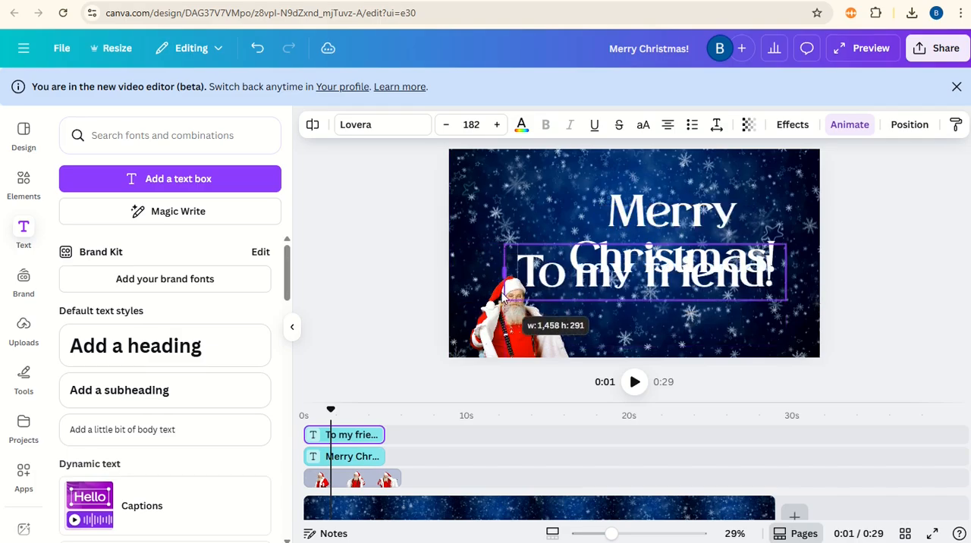
# Step: Shrink 'To my friend!' below the heading, colour it gold, and use Higuen Elegant Serif
pyautogui.moveTo(505, 303); pyautogui.dragTo(595, 295)
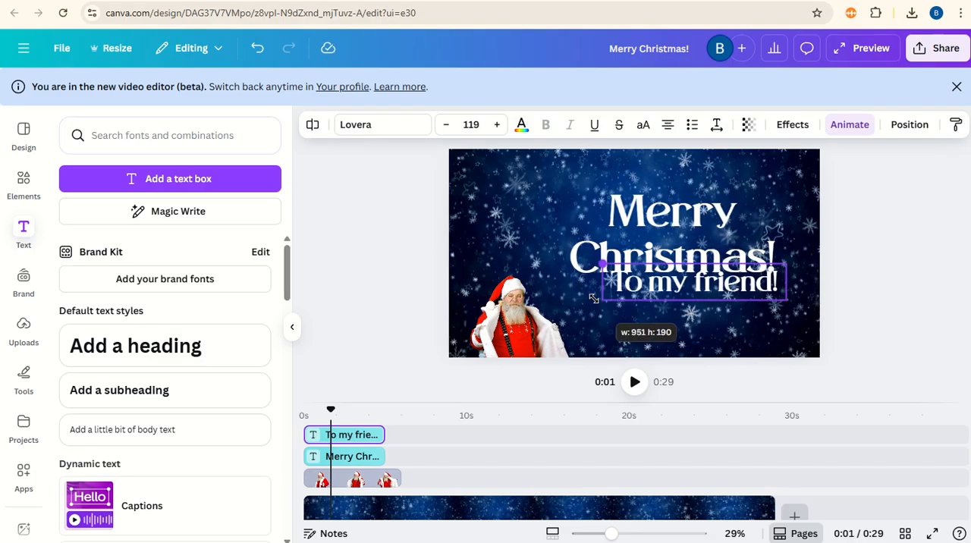
pyautogui.moveTo(691, 282); pyautogui.dragTo(680, 307)
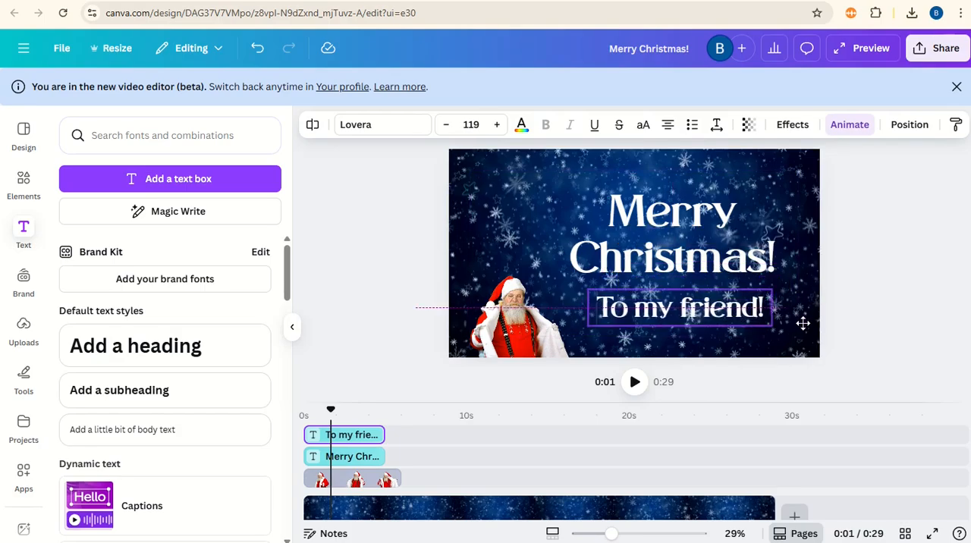
pyautogui.click(674, 307)
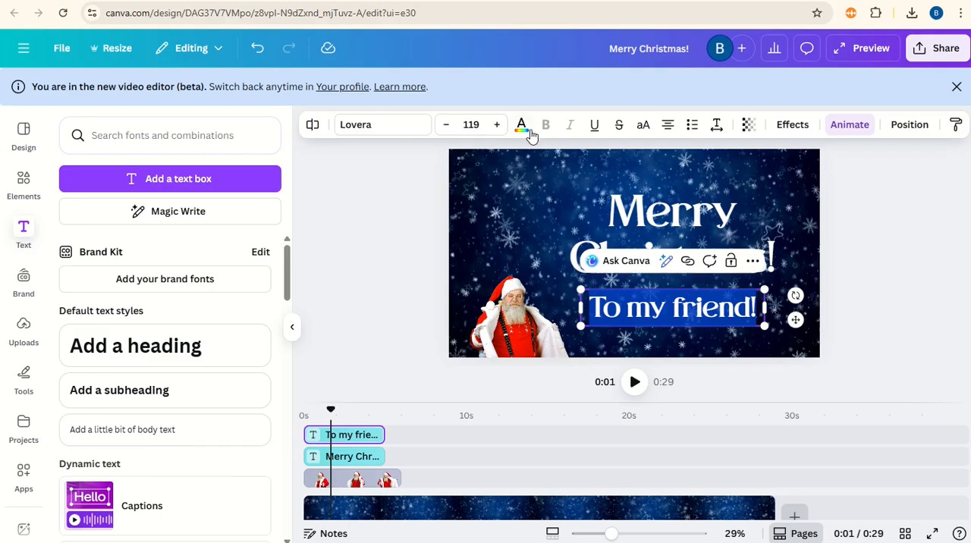
pyautogui.click(521, 125)
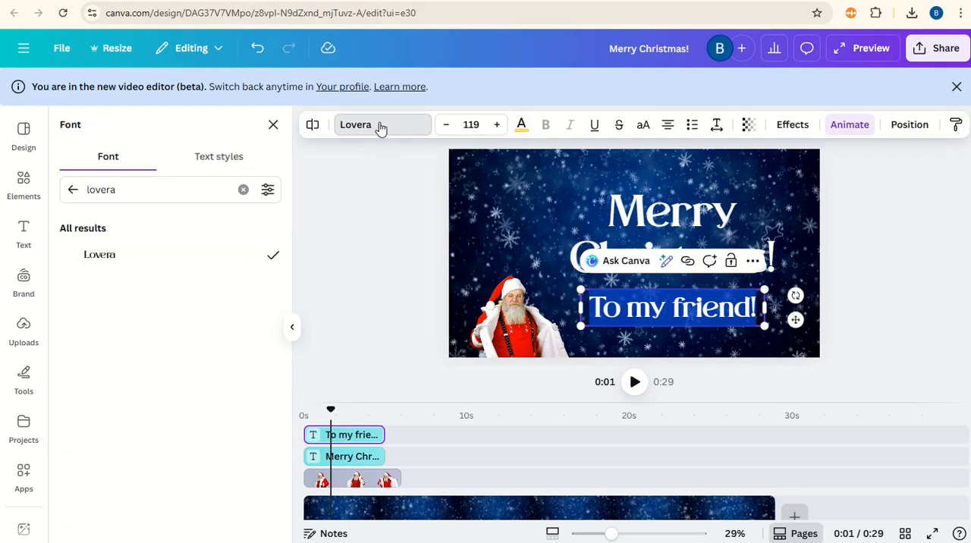
pyautogui.write('h')
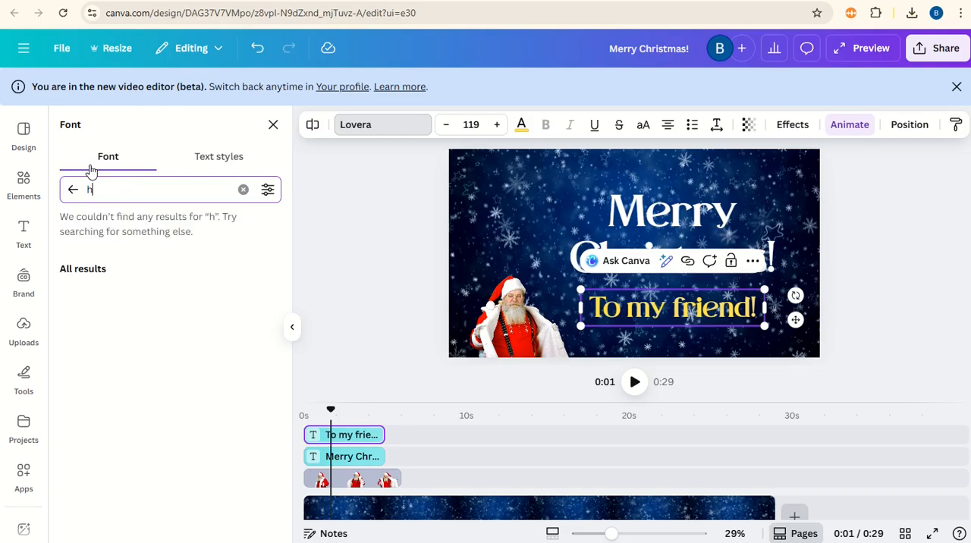
pyautogui.write('iguen')
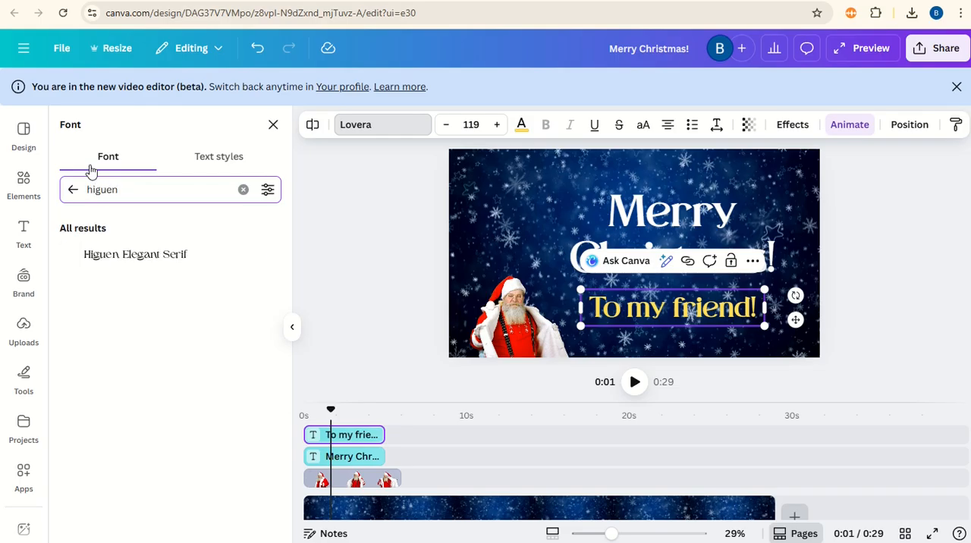
pyautogui.click(135, 254)
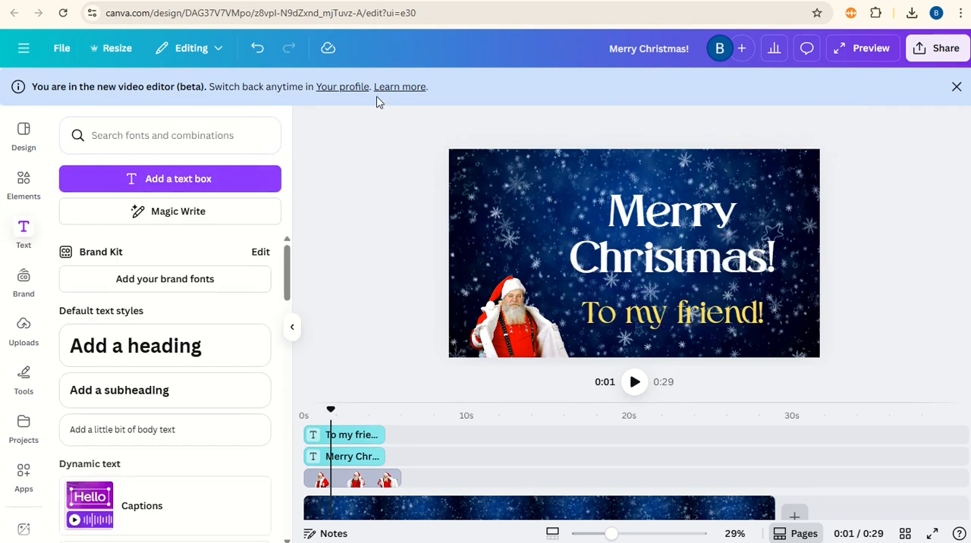
# Step: Search graphics for 'presents', filter to animated, and add the stacked presents graphic top left
pyautogui.click(23, 182)
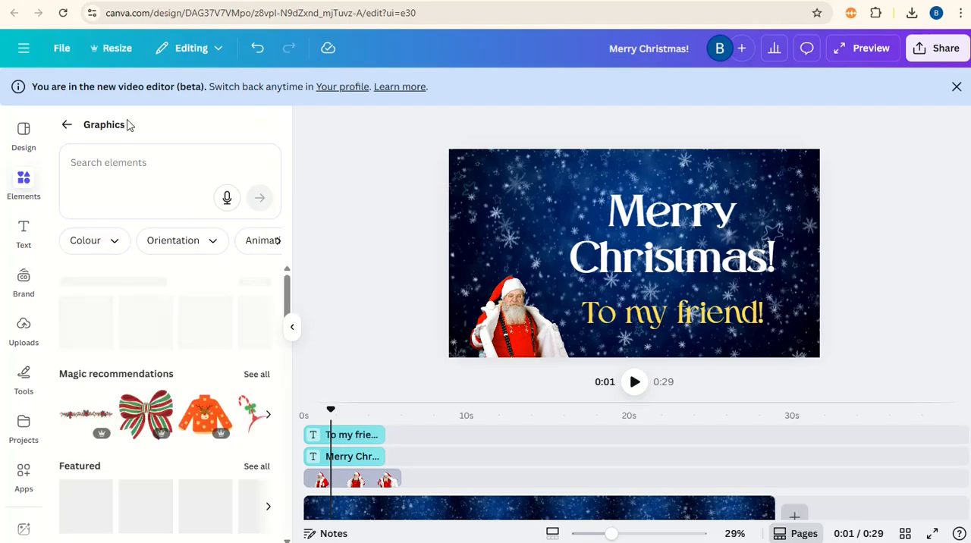
pyautogui.click(122, 162)
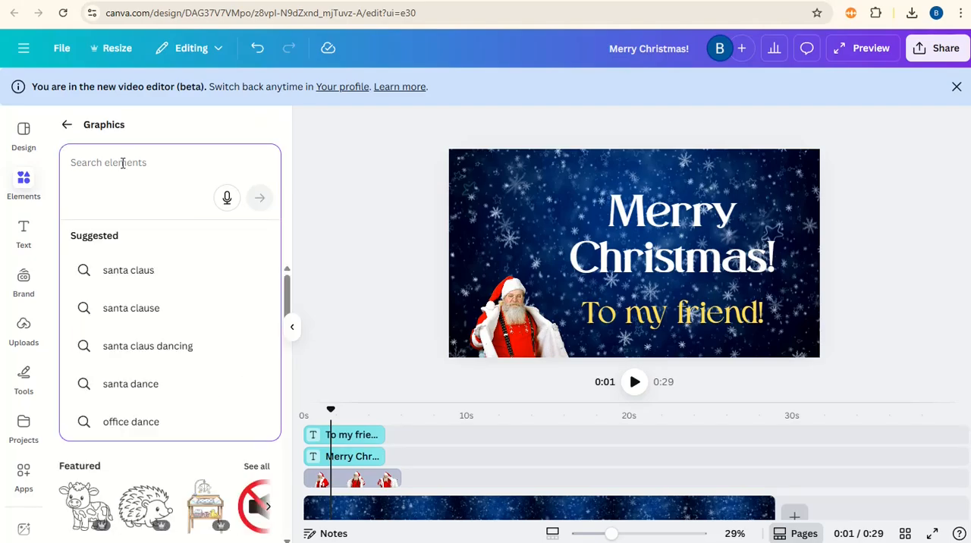
pyautogui.write('presents')
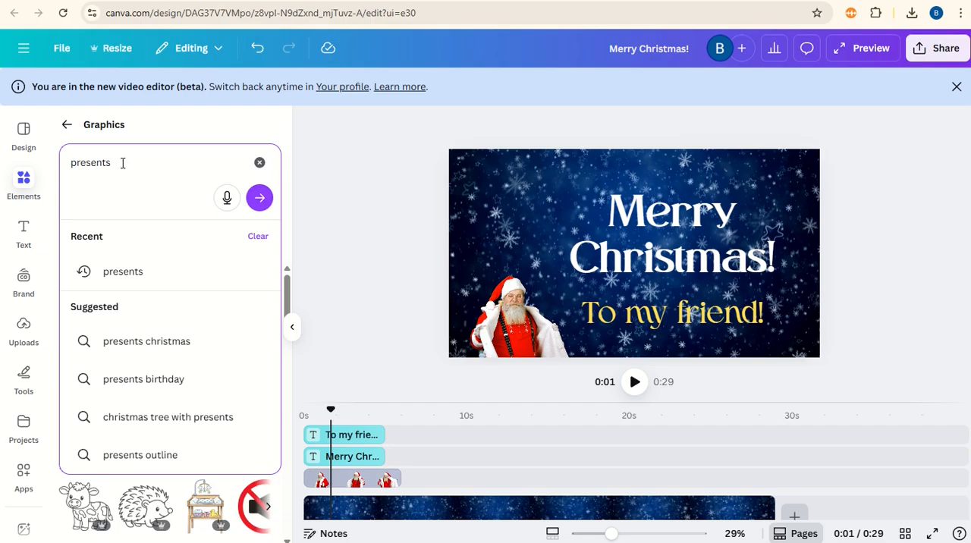
pyautogui.click(259, 197)
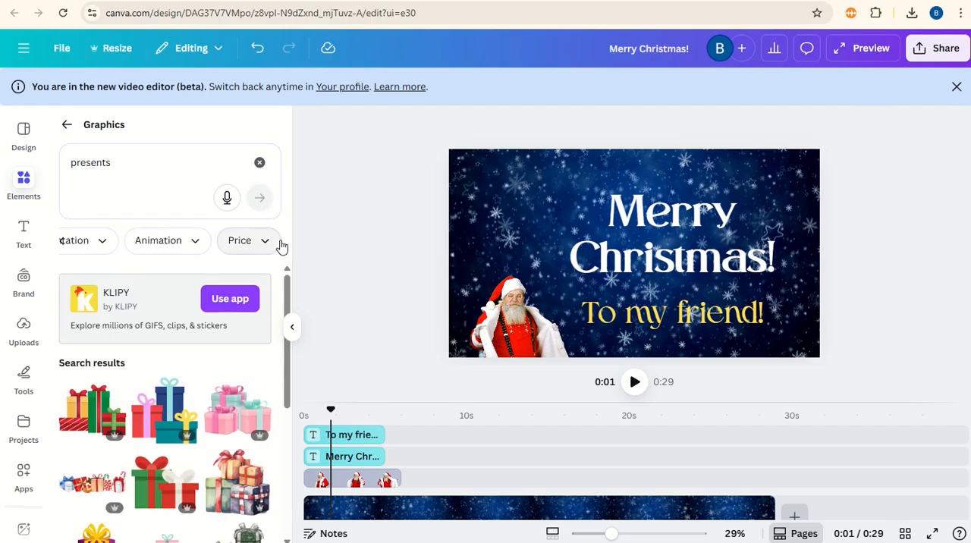
pyautogui.click(167, 240)
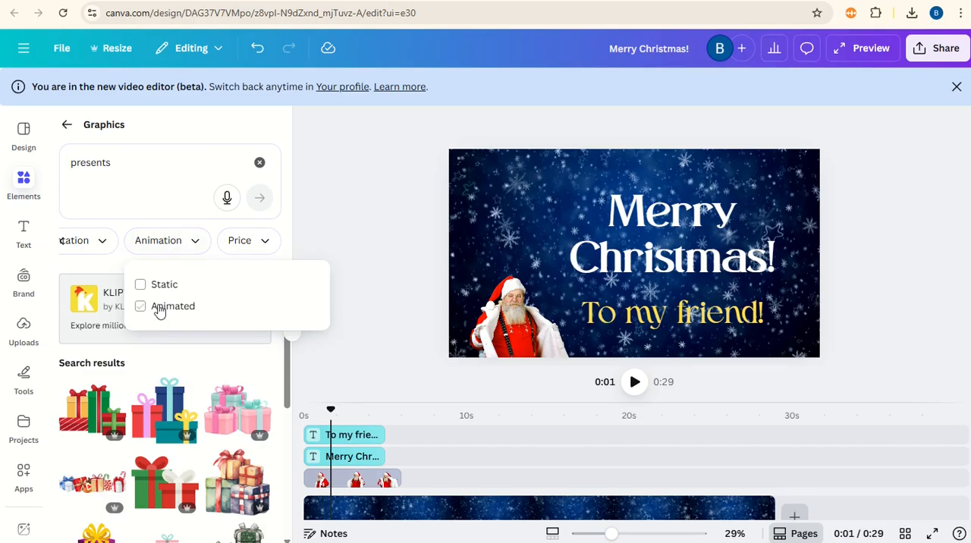
pyautogui.click(160, 306)
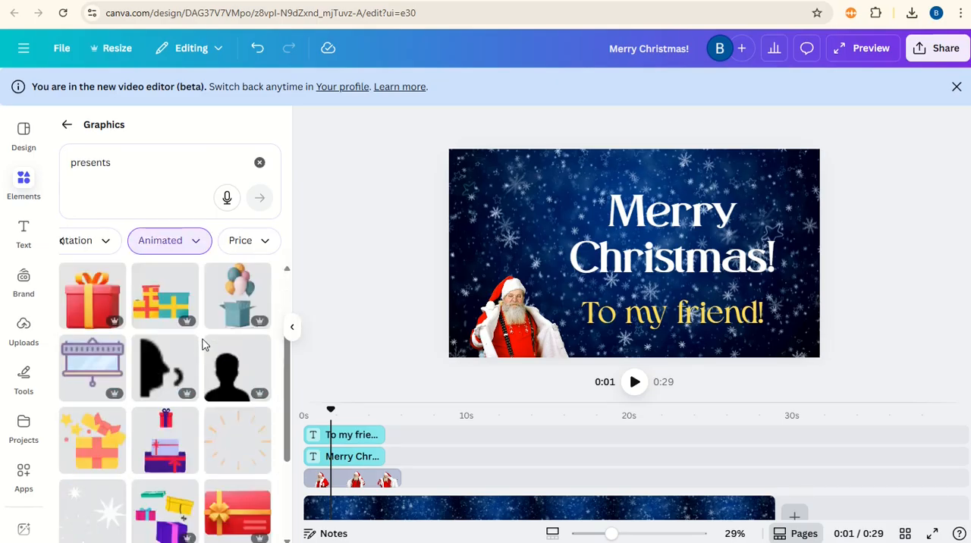
pyautogui.scroll(-3)
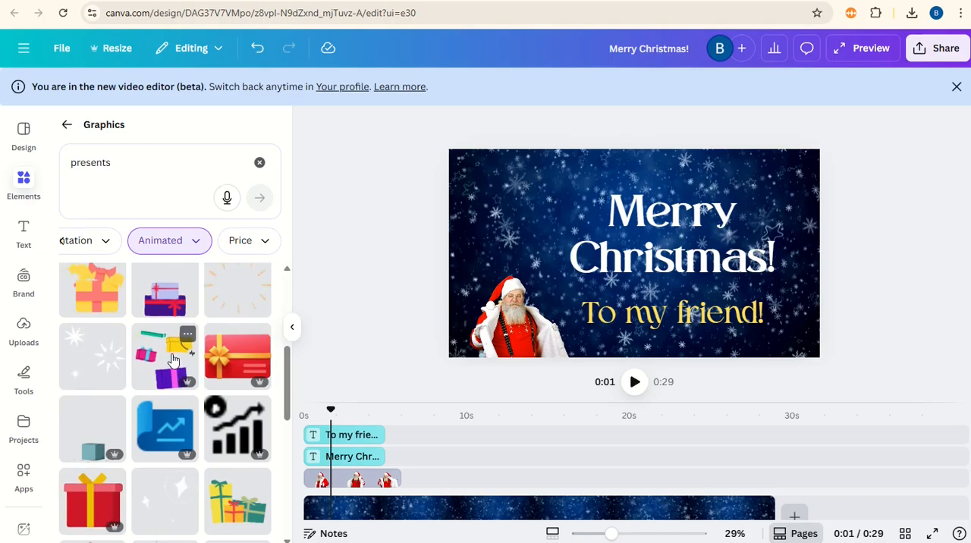
pyautogui.click(165, 356)
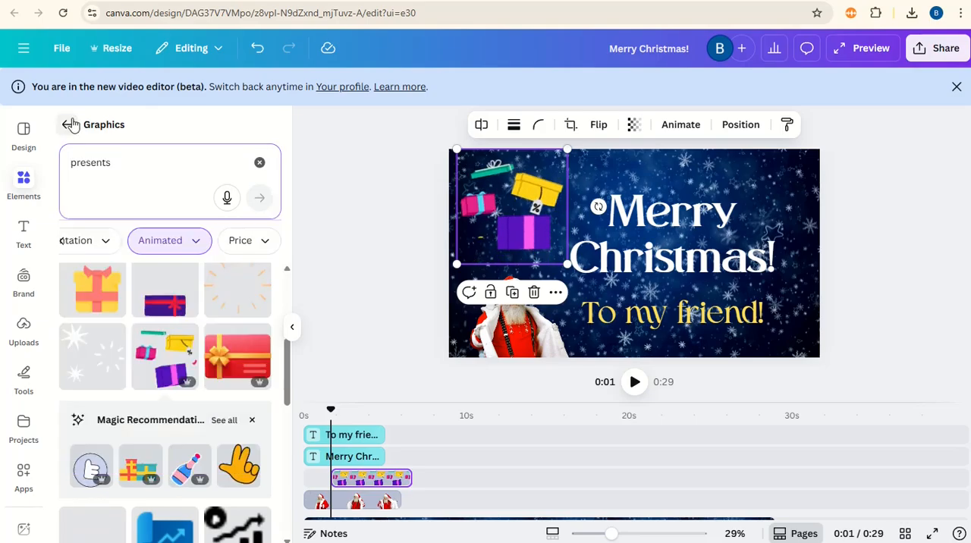
pyautogui.click(260, 162)
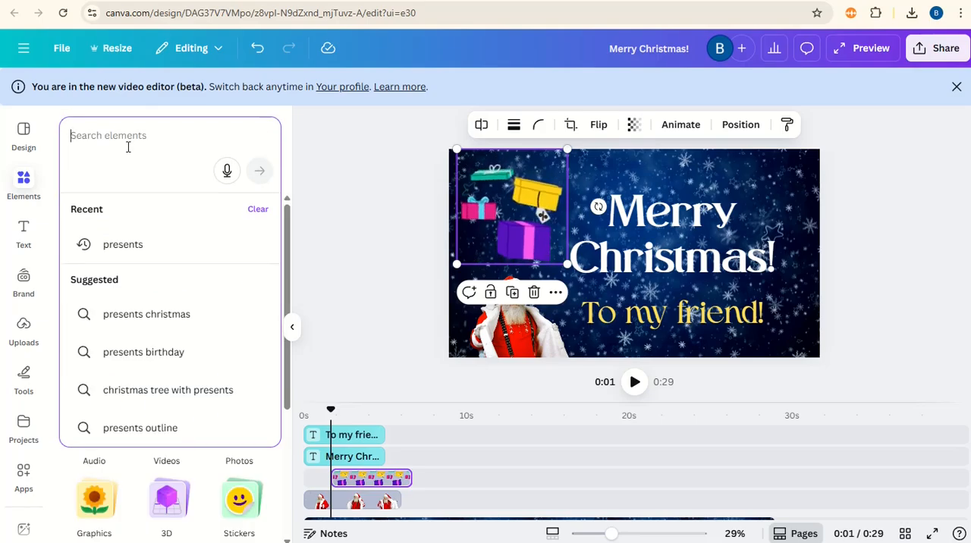
# Step: Add the Christmas cracker graphic, shrink it and move it to the top-right corner
pyautogui.write('cracker')
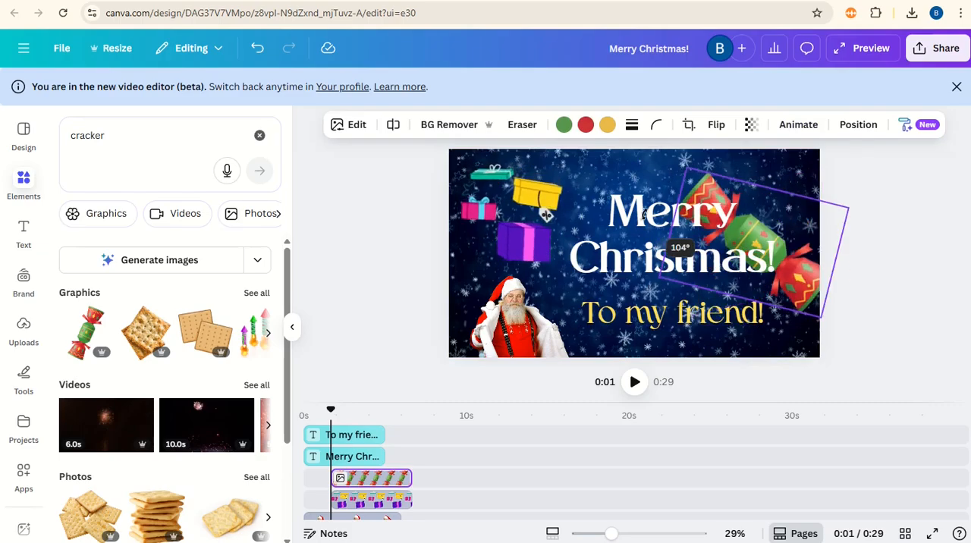
pyautogui.moveTo(849, 212); pyautogui.dragTo(773, 250)
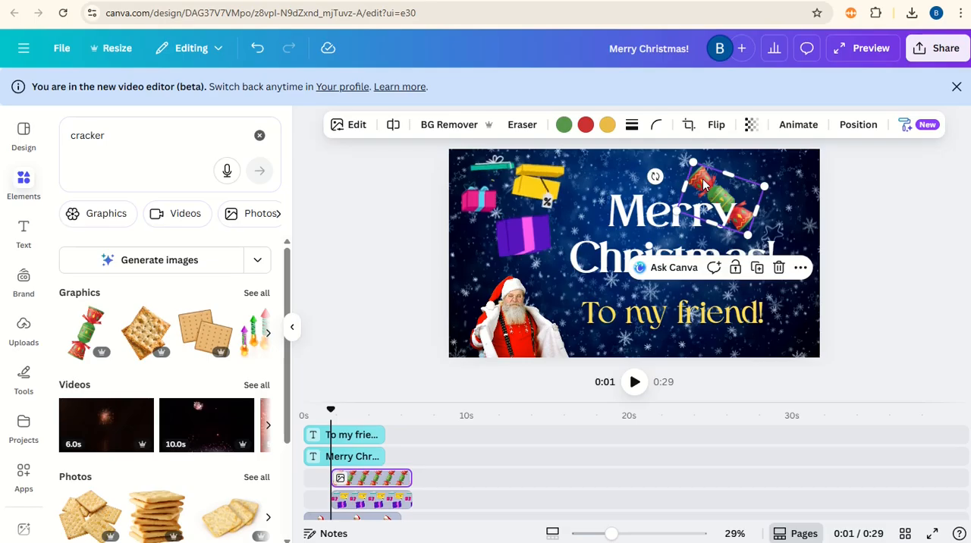
pyautogui.moveTo(713, 194); pyautogui.dragTo(758, 189)
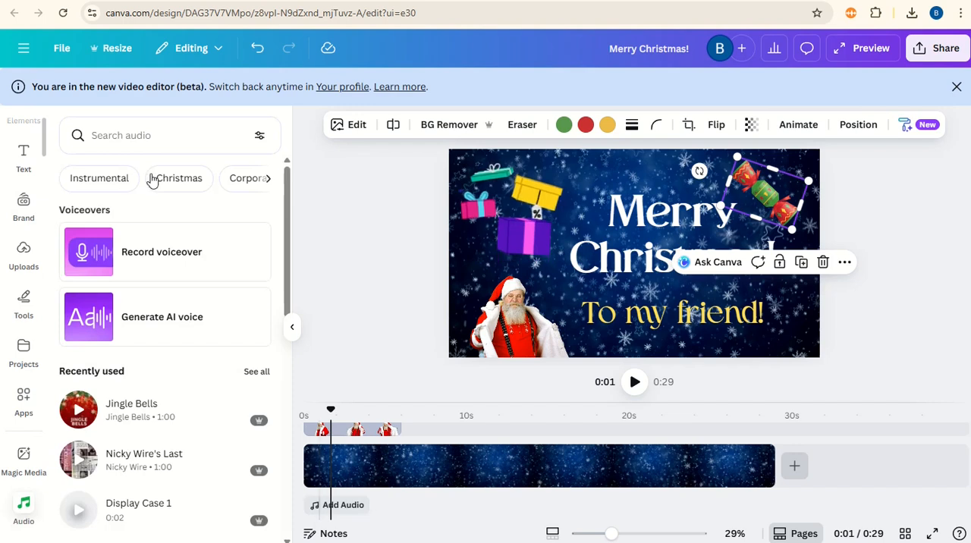
# Step: Add the Jingle Bells track trimmed to about 8 seconds and shorten the background clip to 7 seconds
pyautogui.click(152, 135)
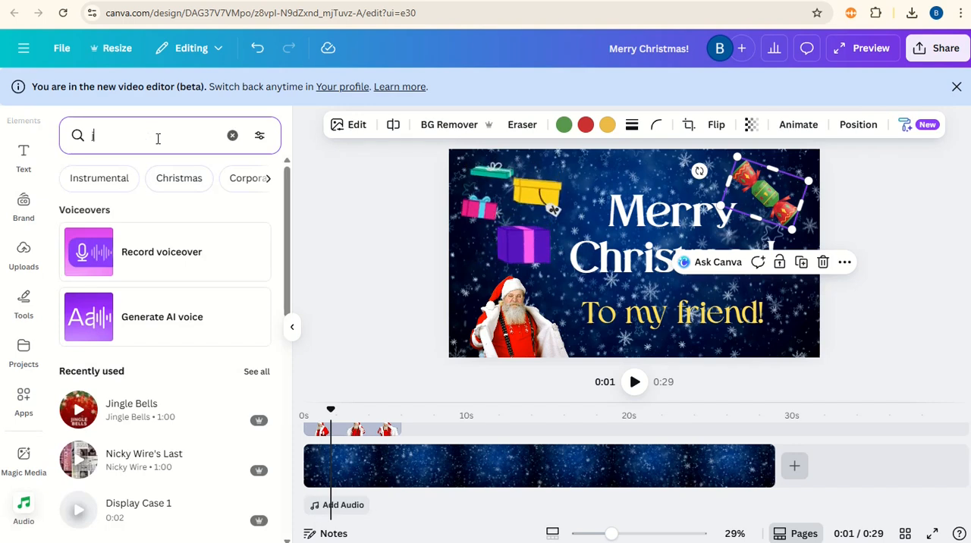
pyautogui.write('jingle bells')
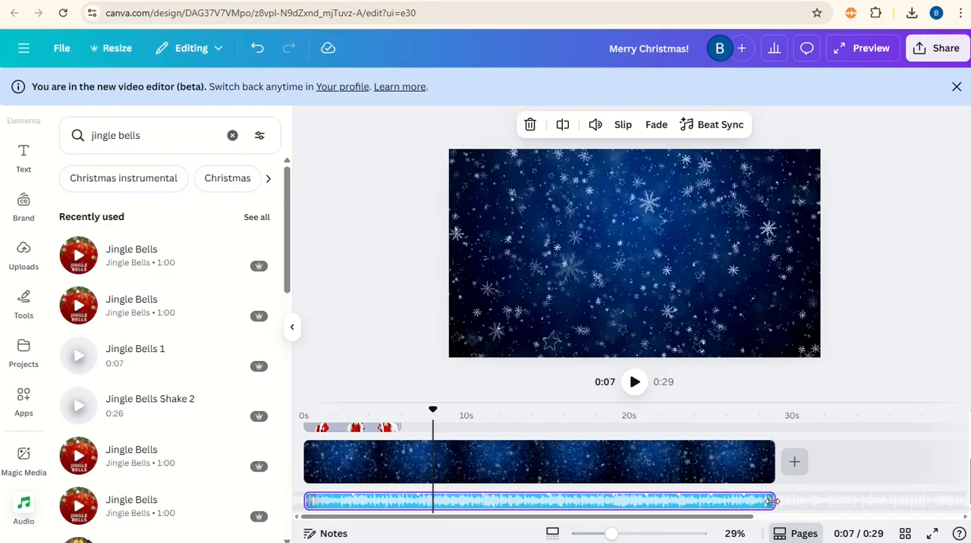
pyautogui.moveTo(769, 500); pyautogui.dragTo(432, 500)
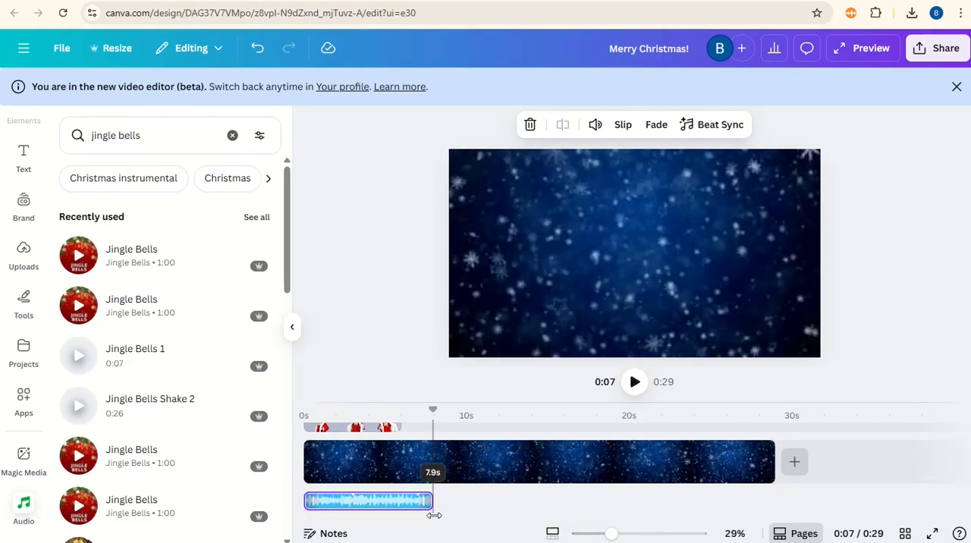
pyautogui.click(538, 461)
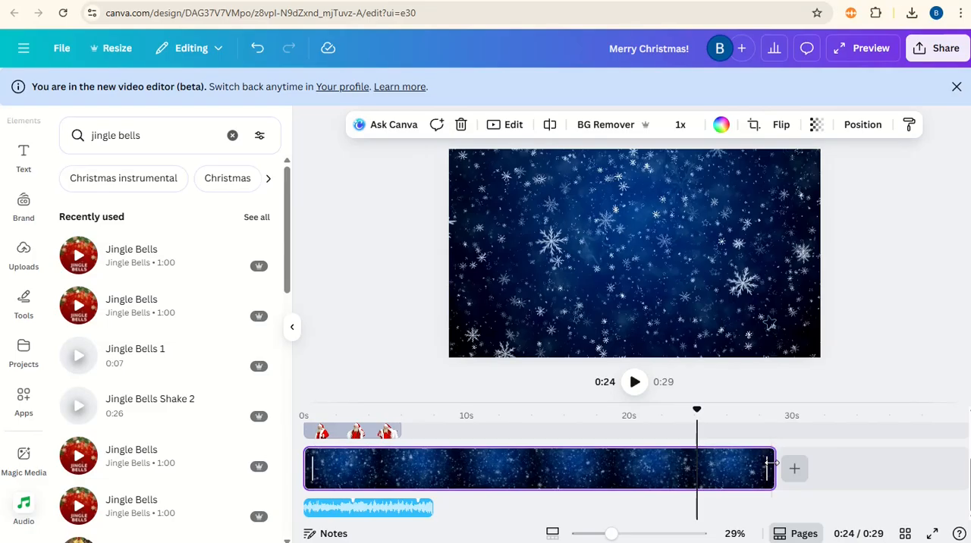
pyautogui.moveTo(770, 468); pyautogui.dragTo(436, 468)
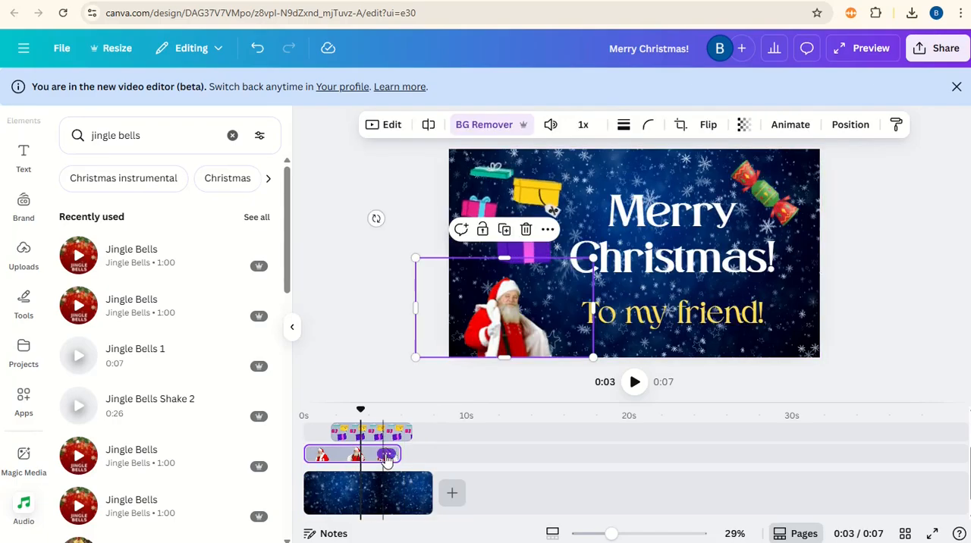
# Step: Stagger the cracker and presents clips and extend Merry Christmas! to the video's end
pyautogui.rightClick(386, 454)
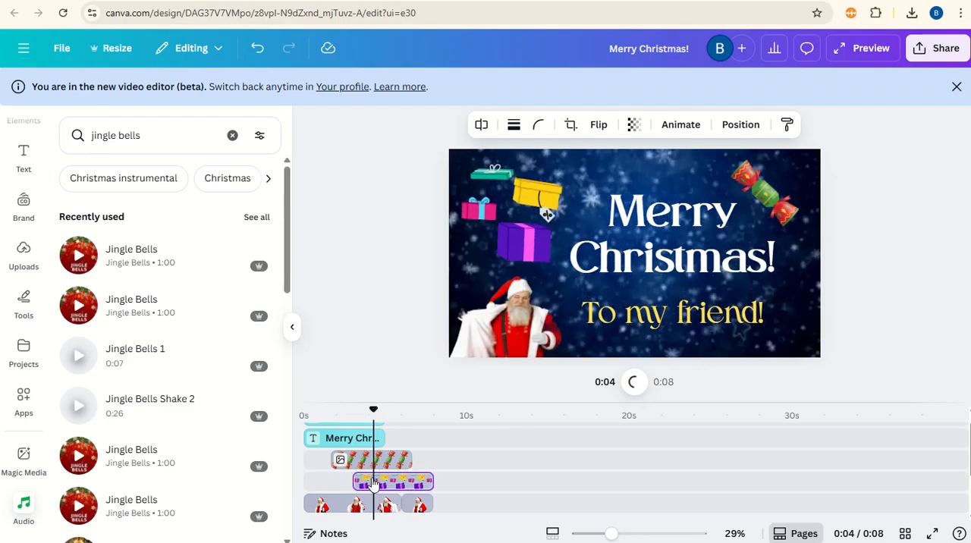
pyautogui.click(393, 458)
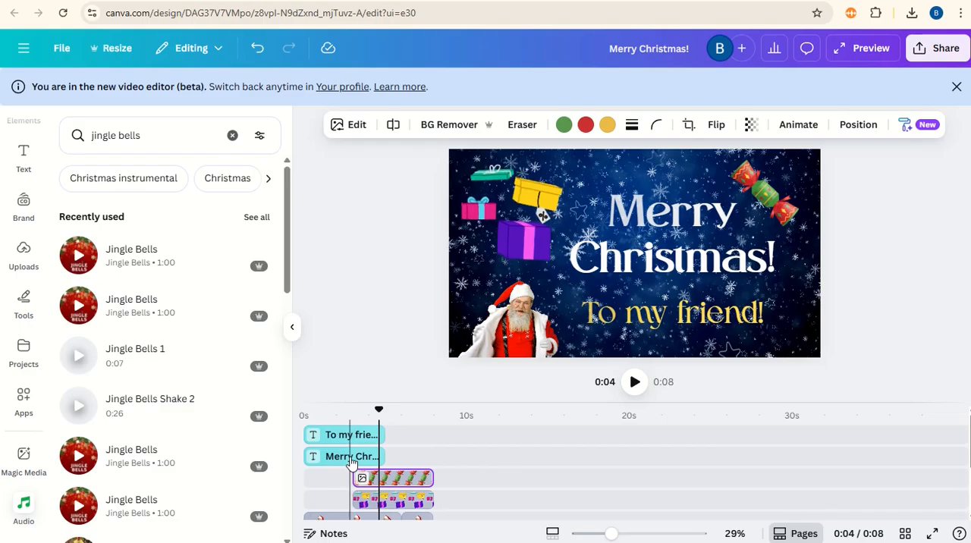
pyautogui.click(345, 456)
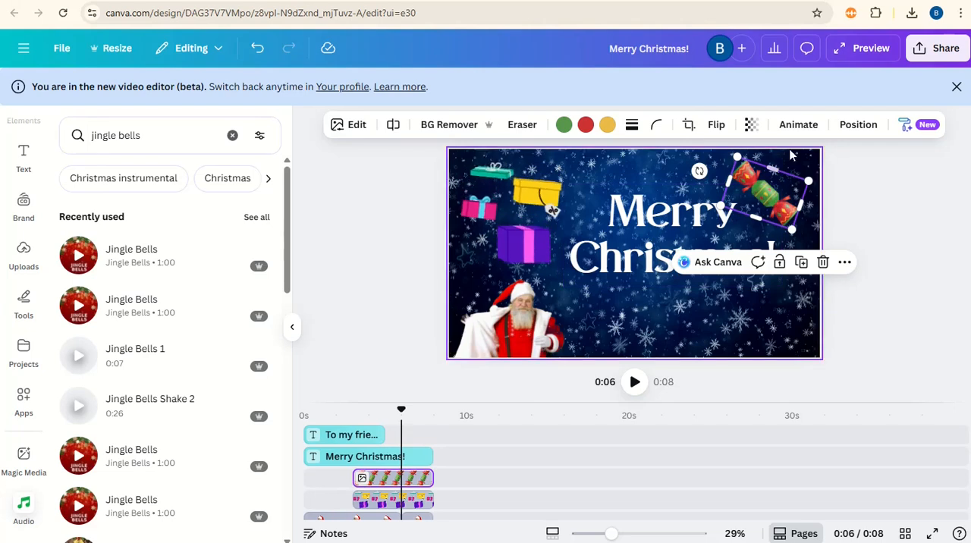
# Step: Give the cracker a Pan animation moving in and out leftward
pyautogui.click(797, 124)
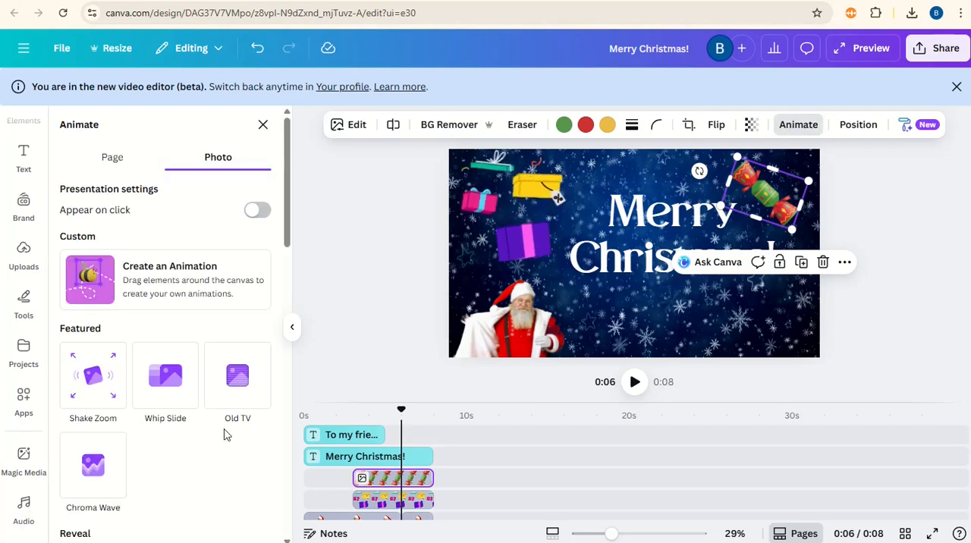
pyautogui.scroll(-3)
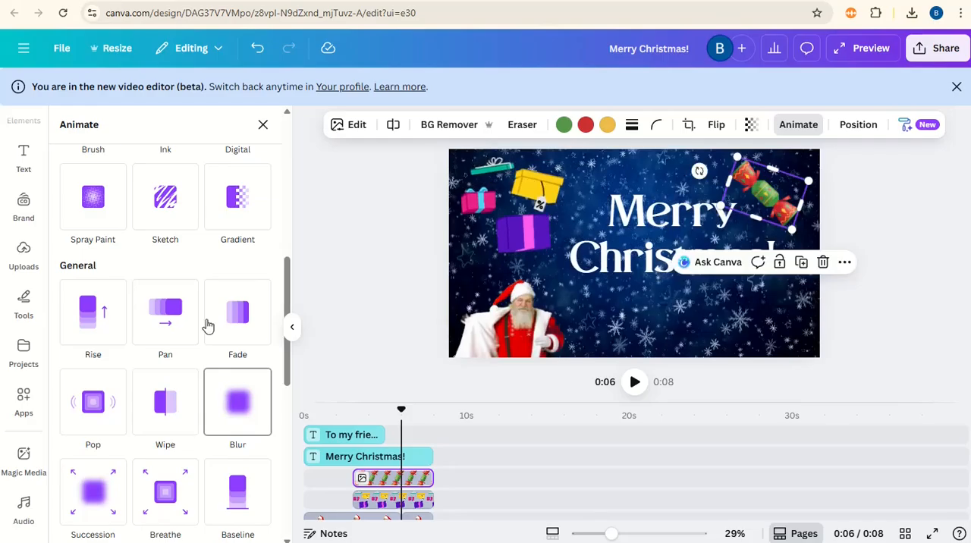
pyautogui.click(165, 311)
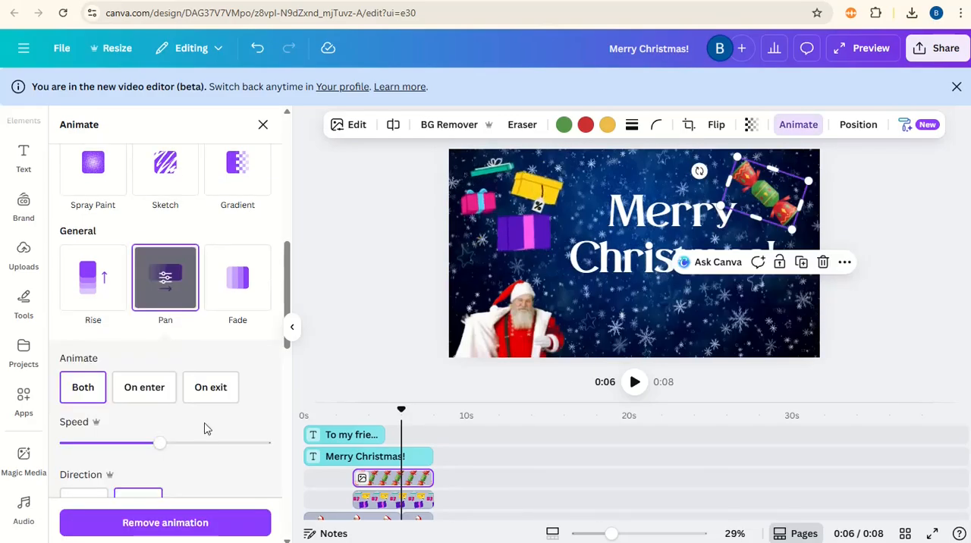
pyautogui.scroll(-3)
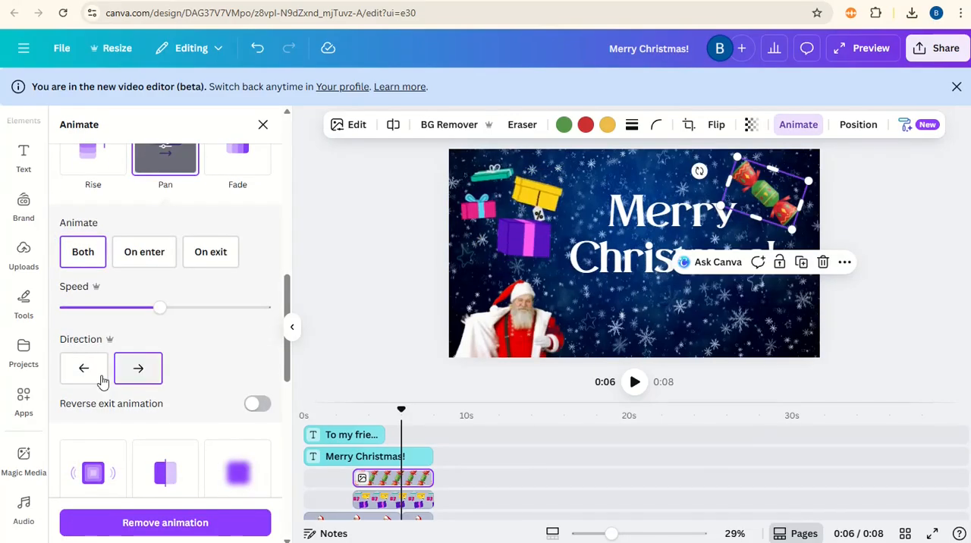
pyautogui.click(84, 368)
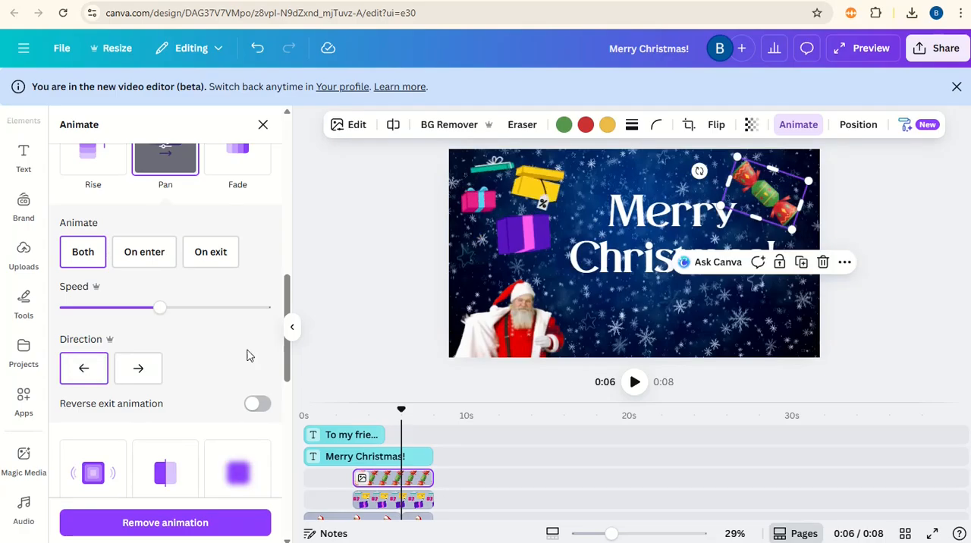
pyautogui.scroll(-3)
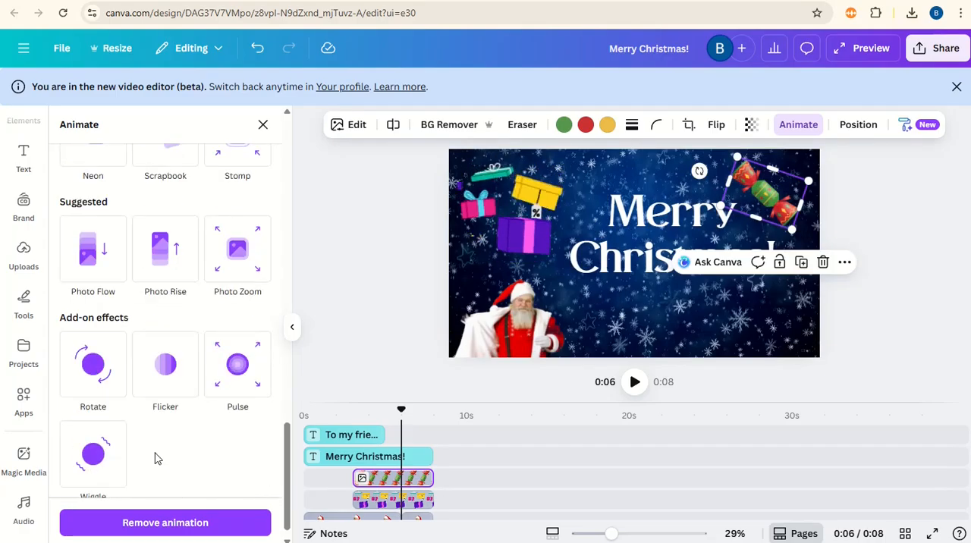
pyautogui.click(93, 453)
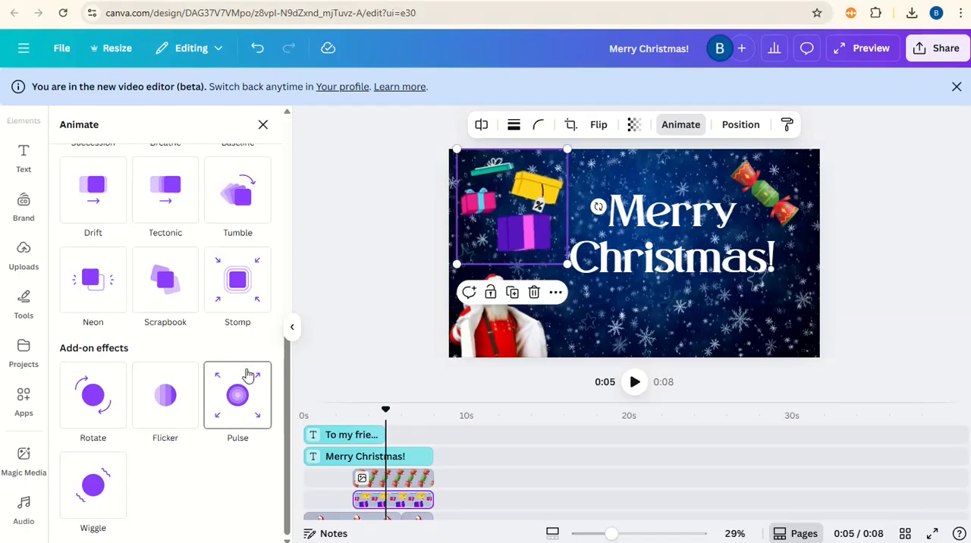
# Step: Apply the Pan animation to the presents group and close the Animate panel
pyautogui.scroll(3)
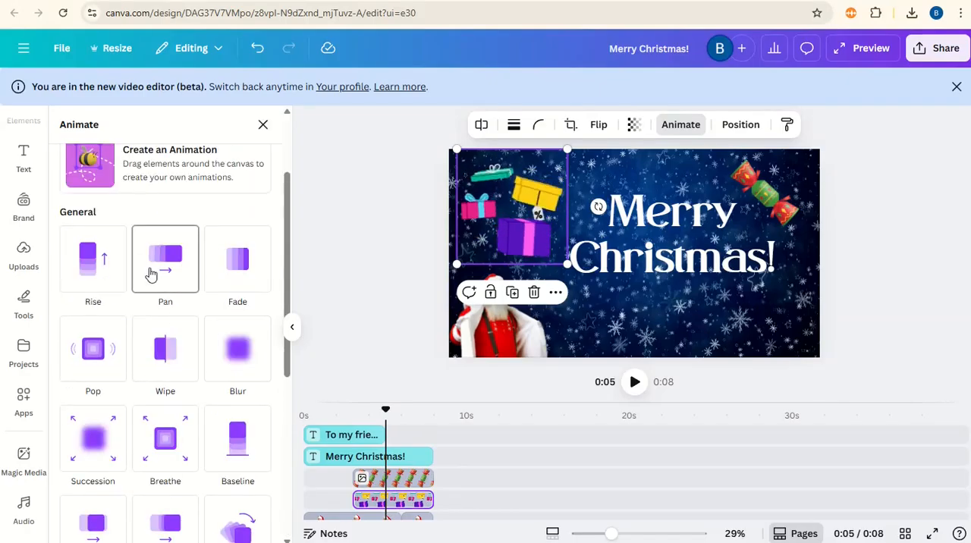
pyautogui.click(165, 259)
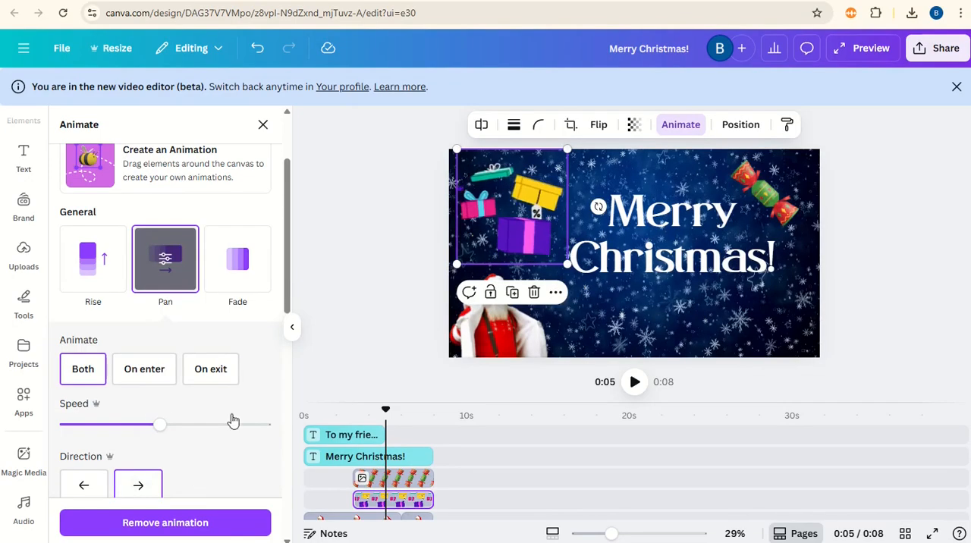
pyautogui.click(23, 508)
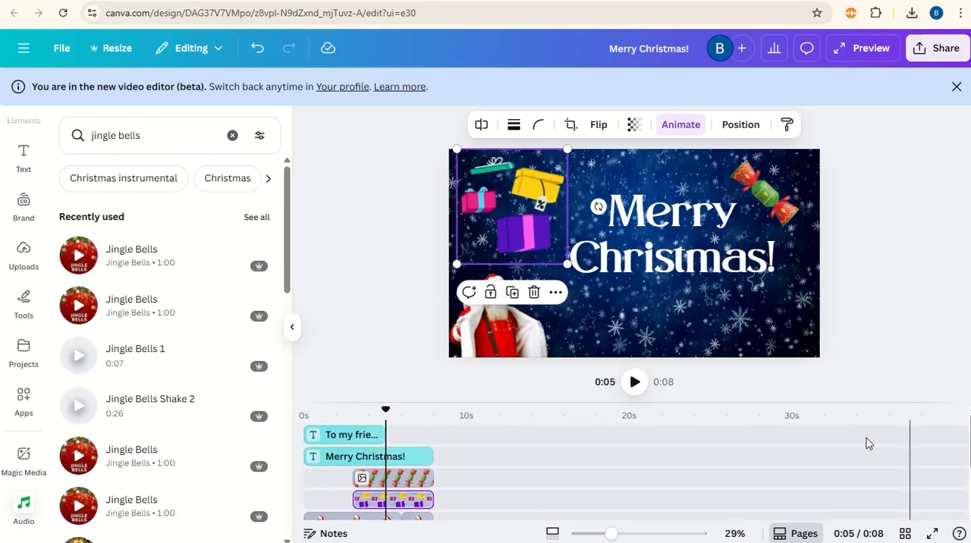
# Step: Scrub to about one second and make the cracker and presents clips start earlier
pyautogui.moveTo(385, 410); pyautogui.dragTo(302, 410)
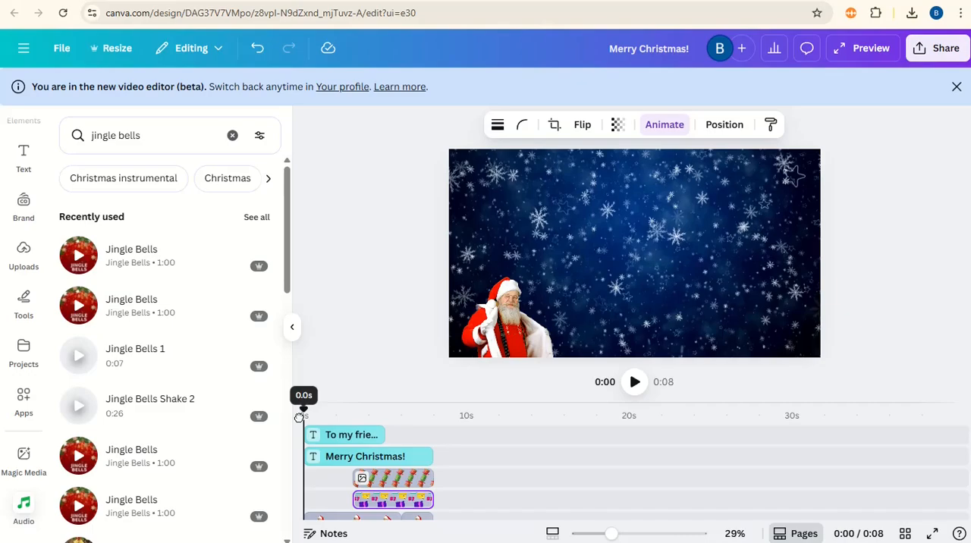
pyautogui.moveTo(303, 407); pyautogui.dragTo(316, 407)
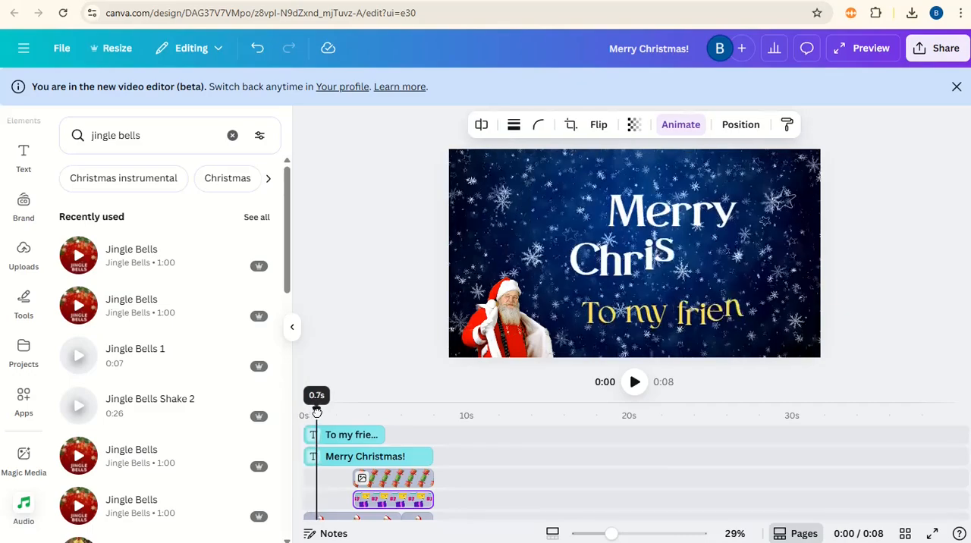
pyautogui.moveTo(316, 415); pyautogui.dragTo(326, 414)
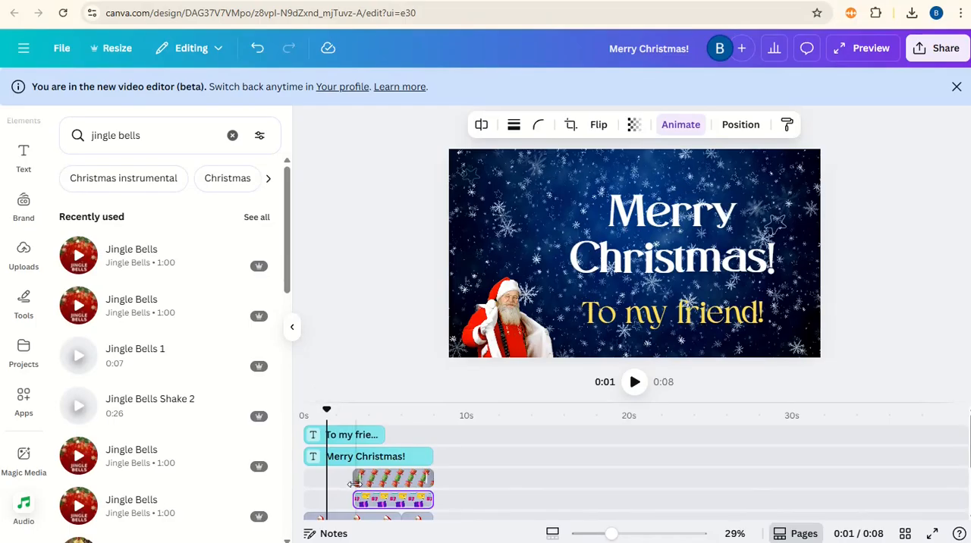
pyautogui.click(379, 477)
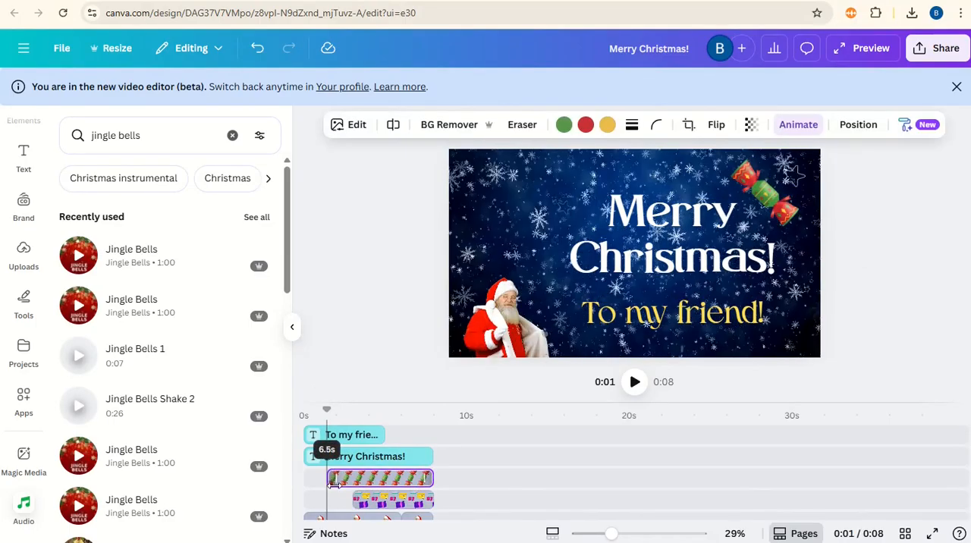
pyautogui.click(379, 499)
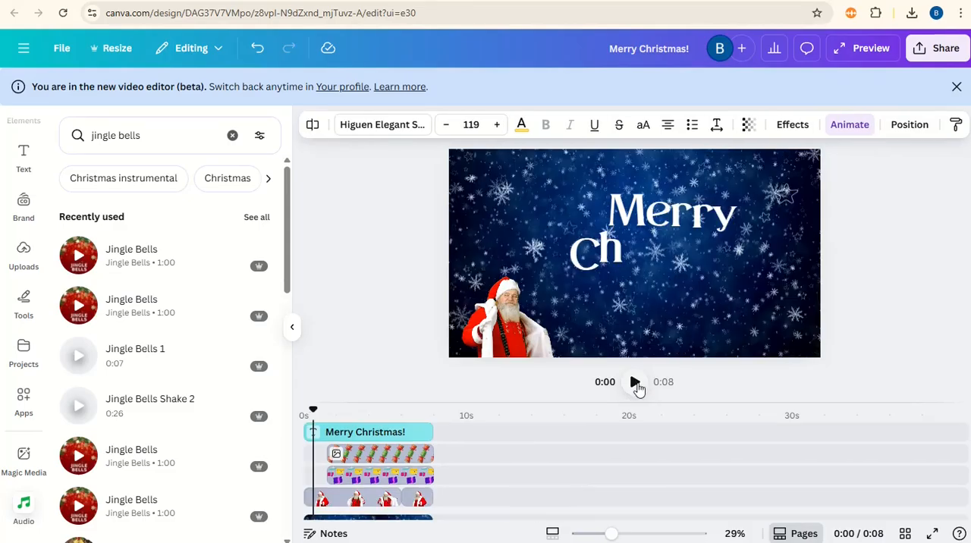
# Step: Play the video, then delay To my friend! to about three seconds in
pyautogui.click(634, 382)
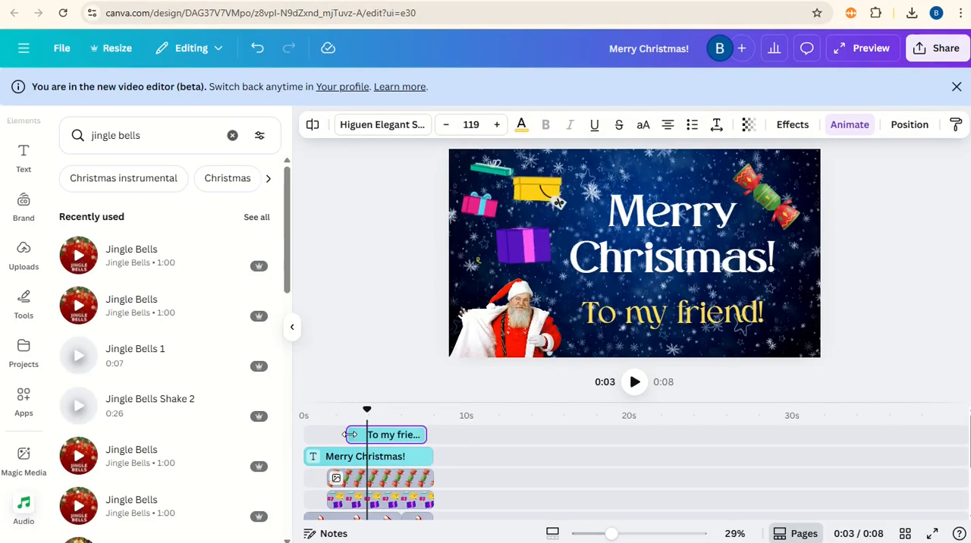
pyautogui.click(671, 312)
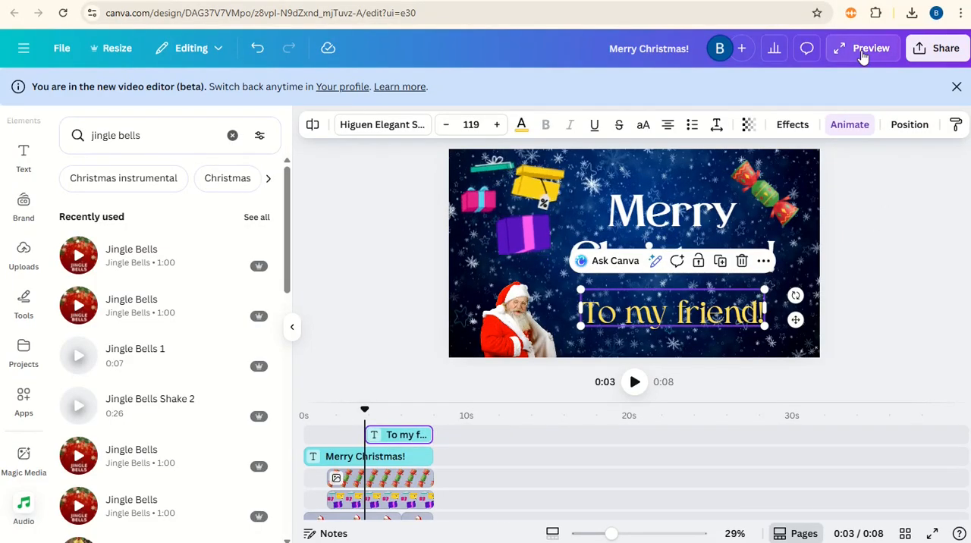
# Step: Preview the eight-second video full screen, close it, and bring up sharing options
pyautogui.click(871, 47)
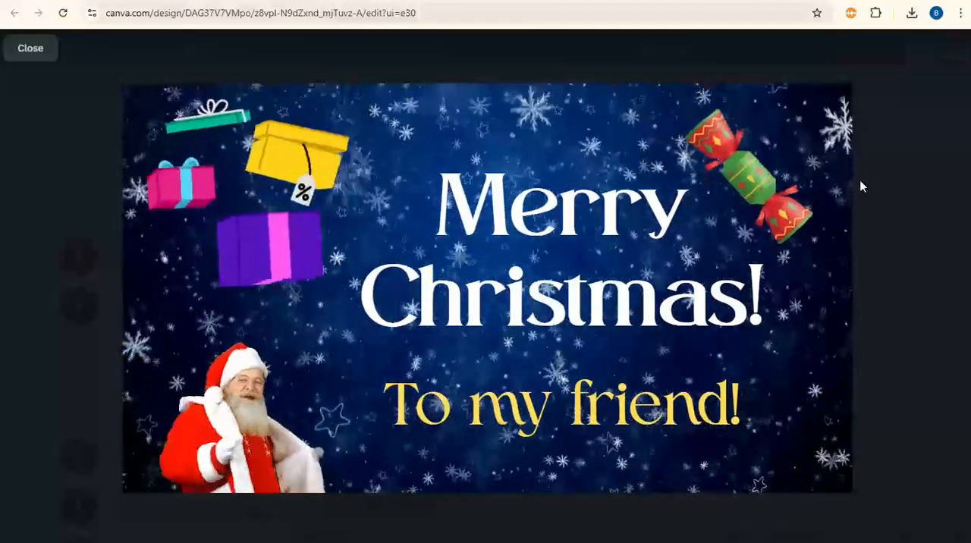
pyautogui.click(31, 48)
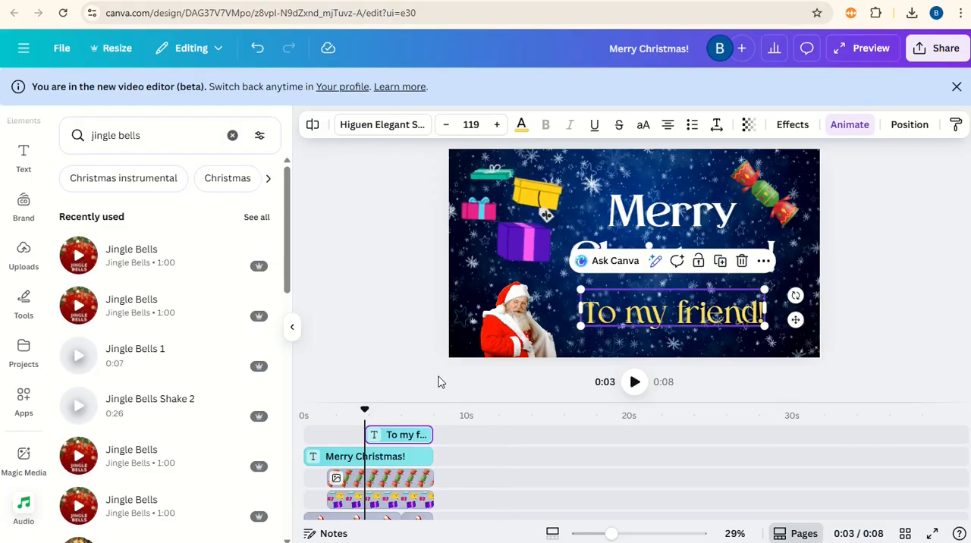
pyautogui.click(944, 48)
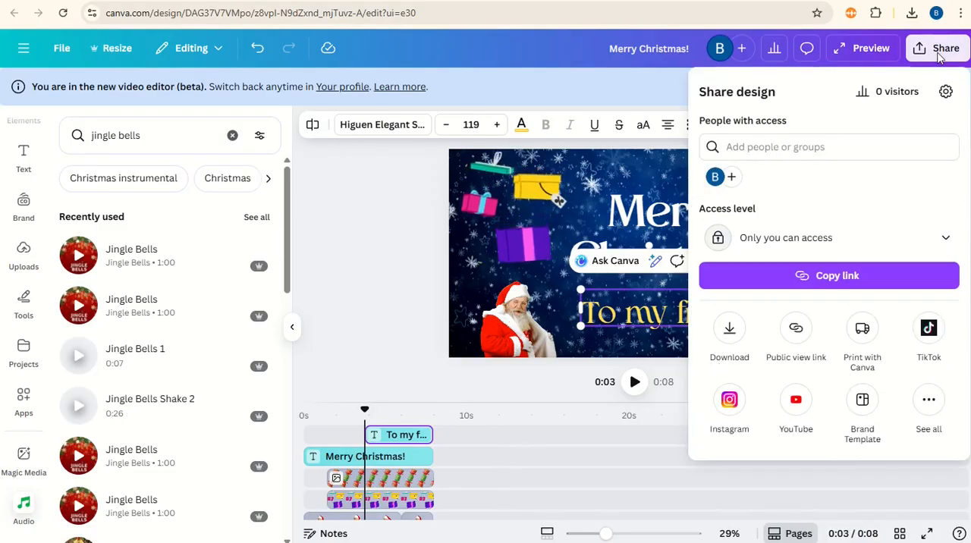
# Step: Download the video as a 1080p MP4 and confirm the 26.2 MB download finished
pyautogui.click(729, 334)
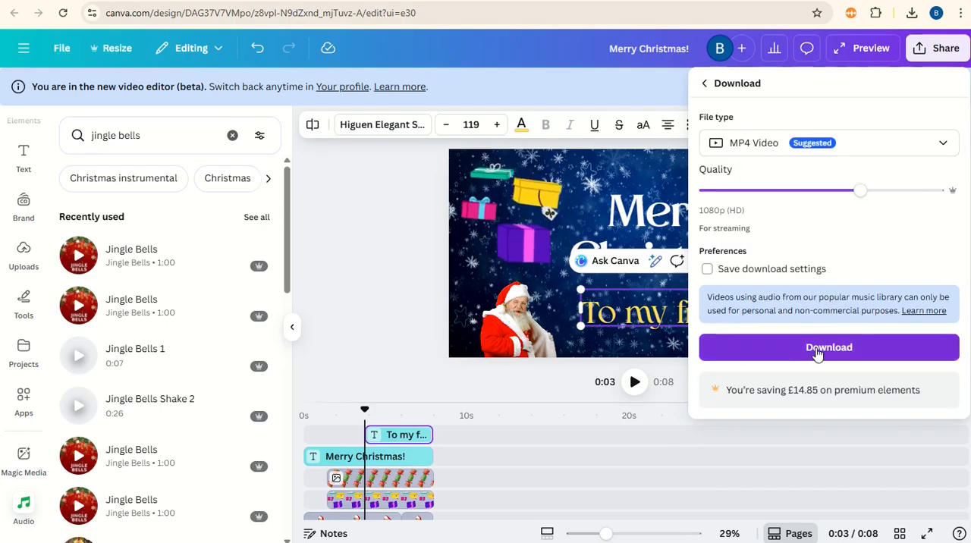
pyautogui.click(828, 347)
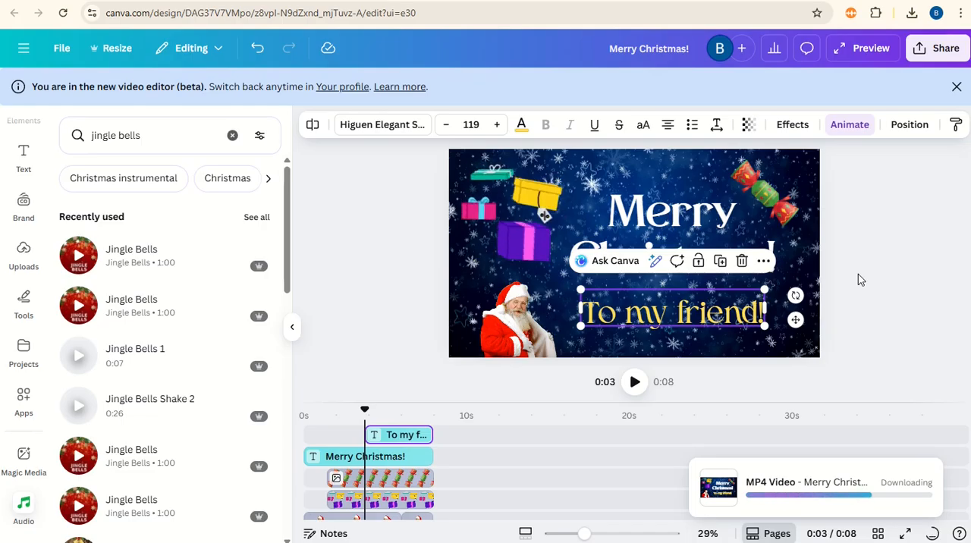
pyautogui.click(911, 13)
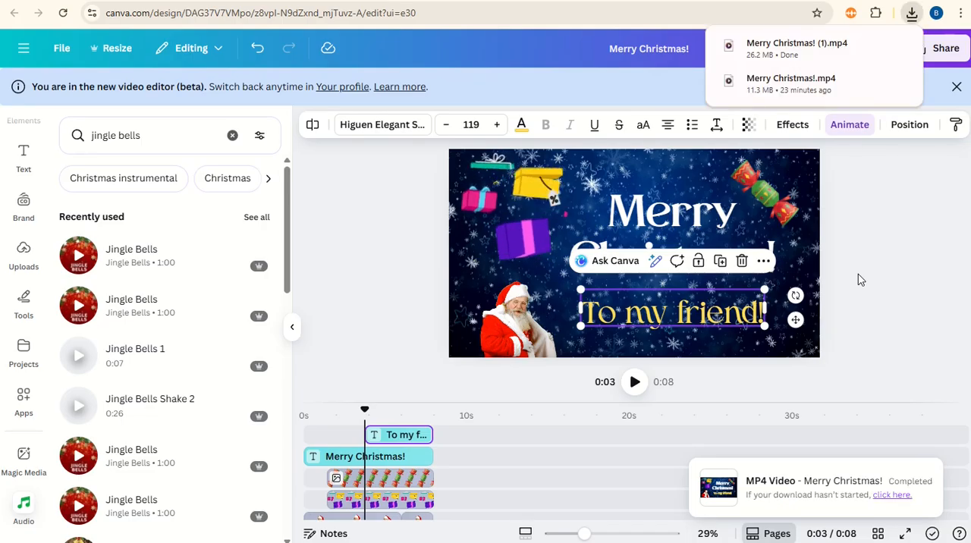